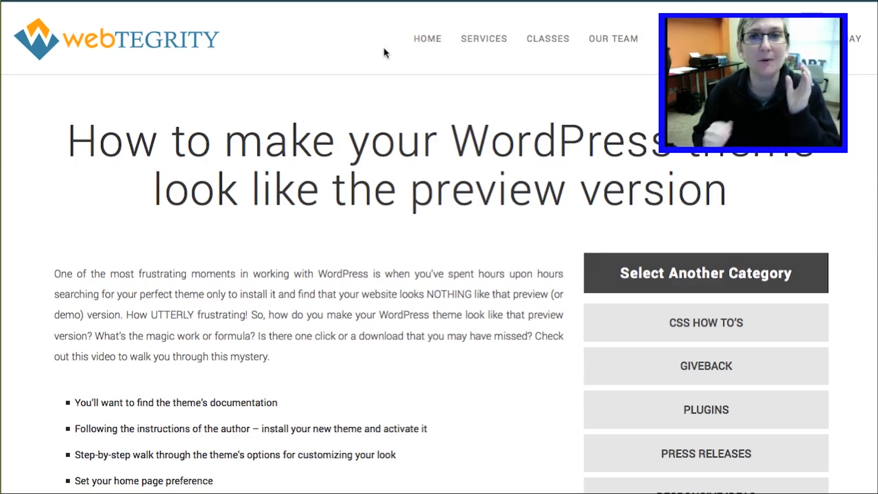
Step: Review the Blogoma theme's Support tab information on ThemeForest
scroll(down, 3)
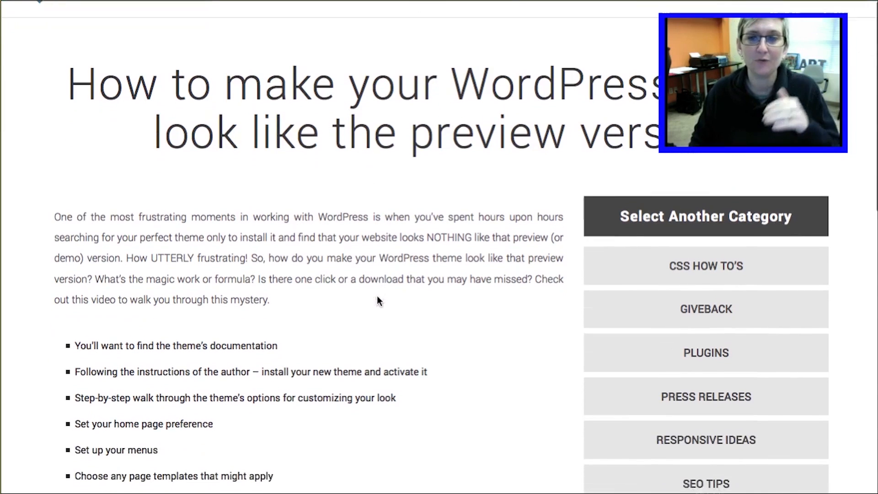
scroll(down, 3)
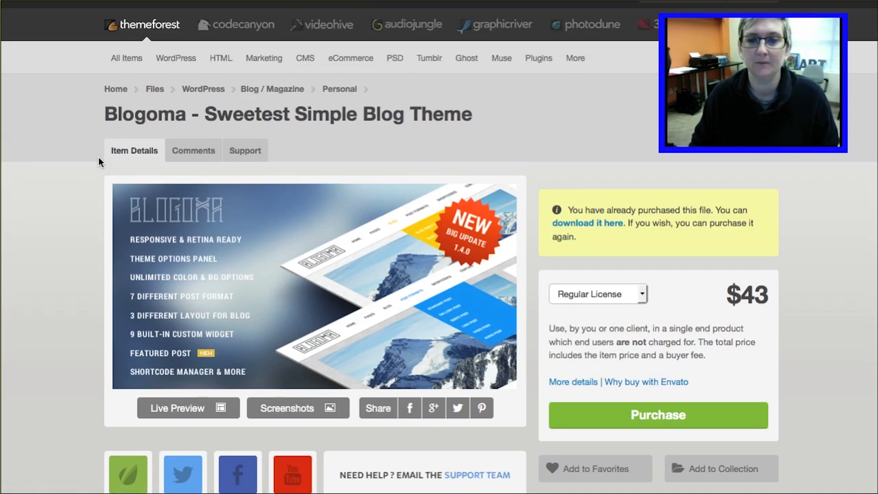
scroll(down, 3)
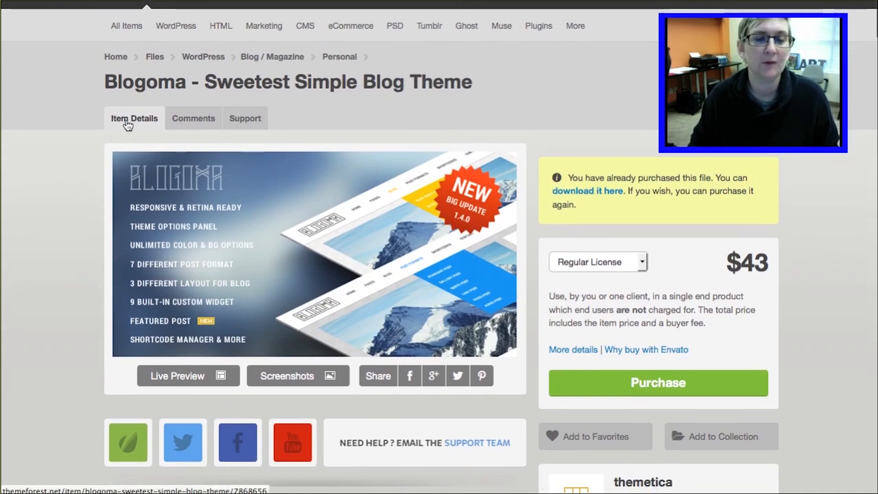
scroll(down, 3)
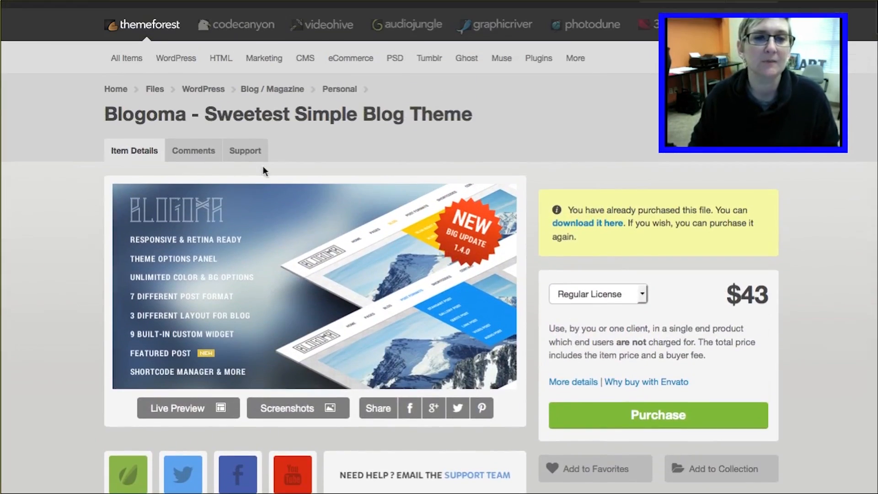
click(245, 150)
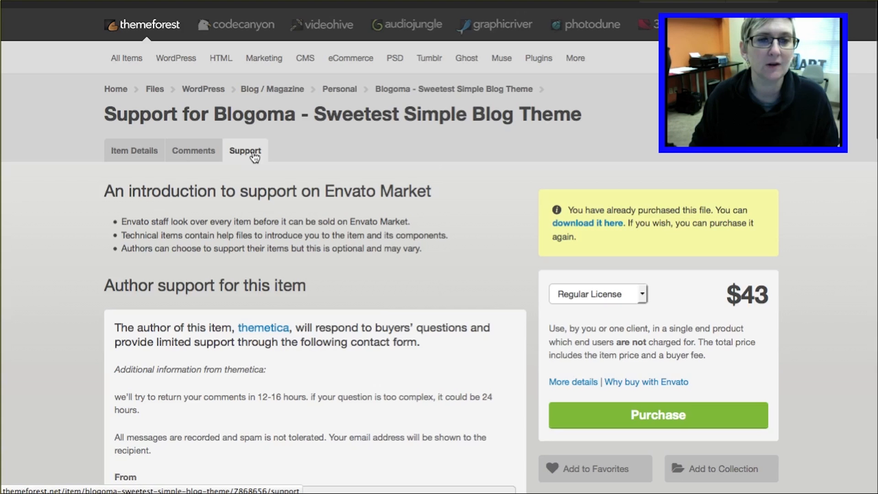
scroll(down, 3)
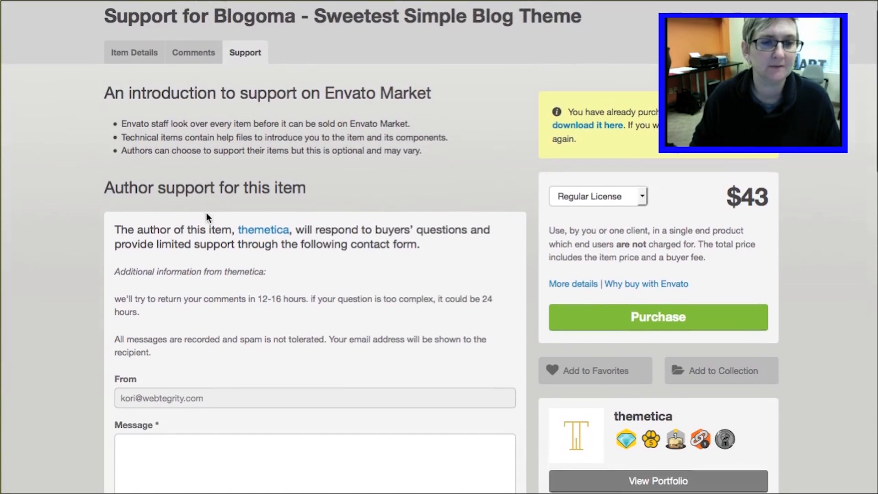
scroll(down, 3)
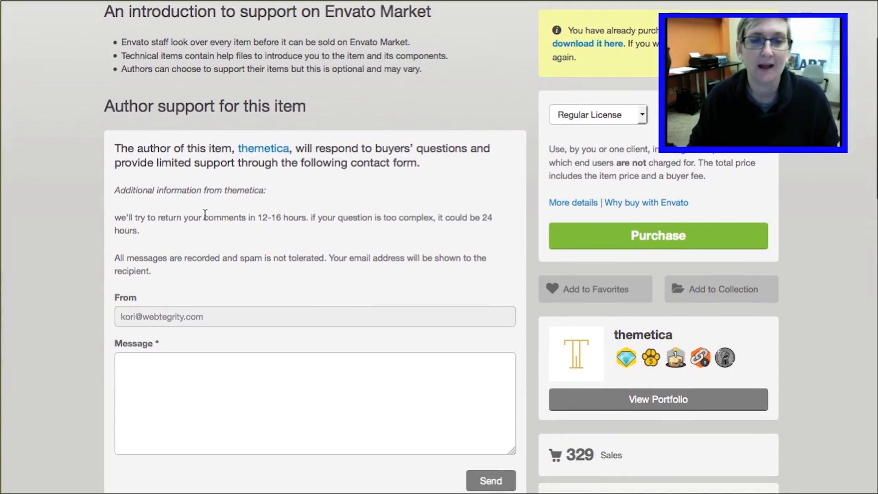
scroll(down, 3)
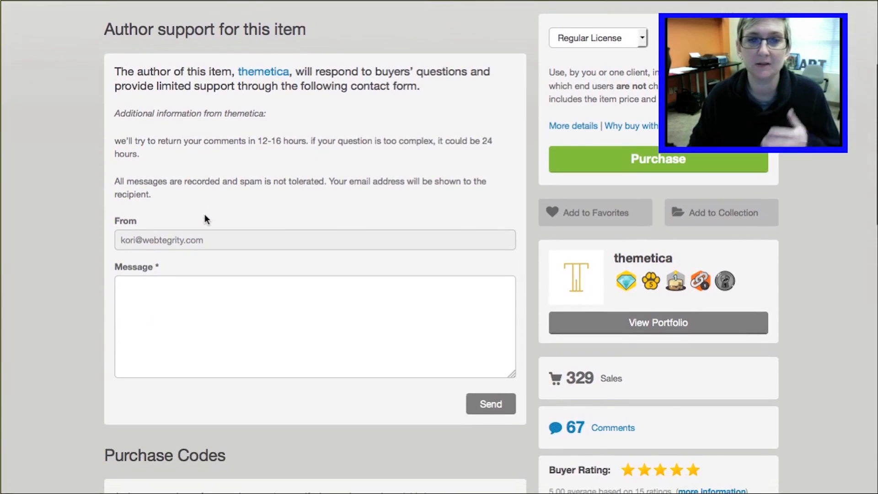
scroll(up, 3)
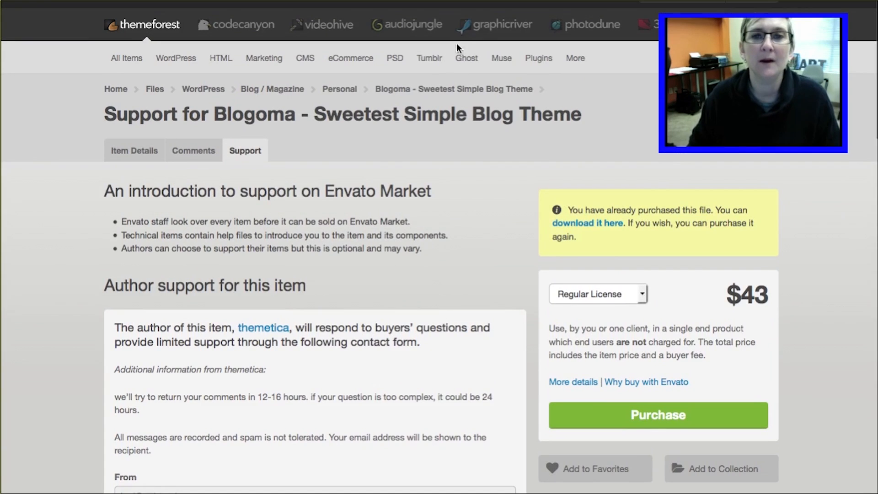
Step: Return to Item Details, then open the account's Downloads list via Profile
click(133, 150)
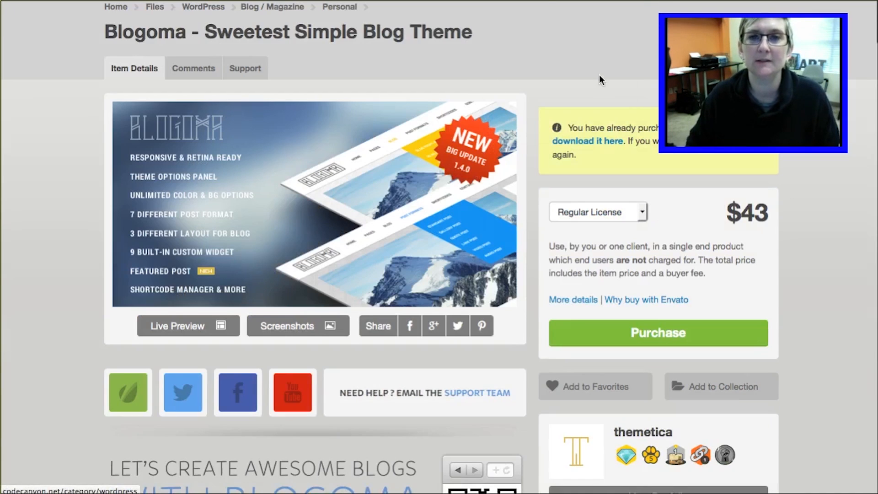
scroll(down, 3)
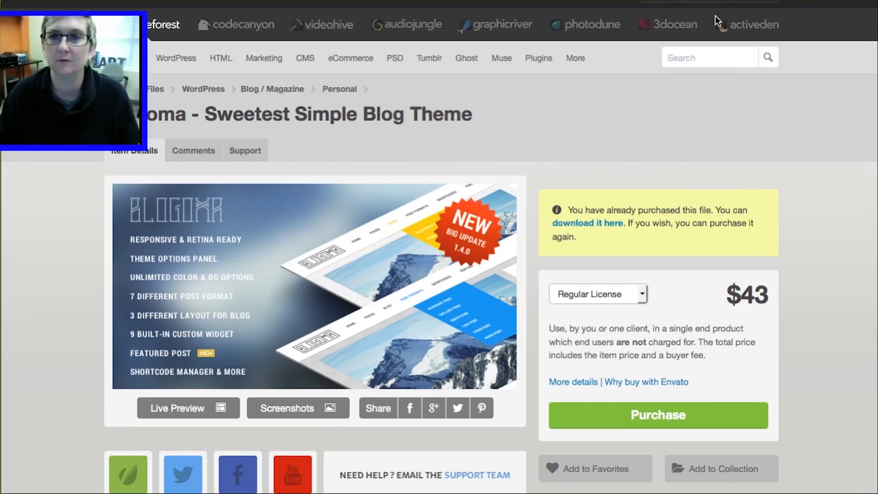
mouse_move(683, 4)
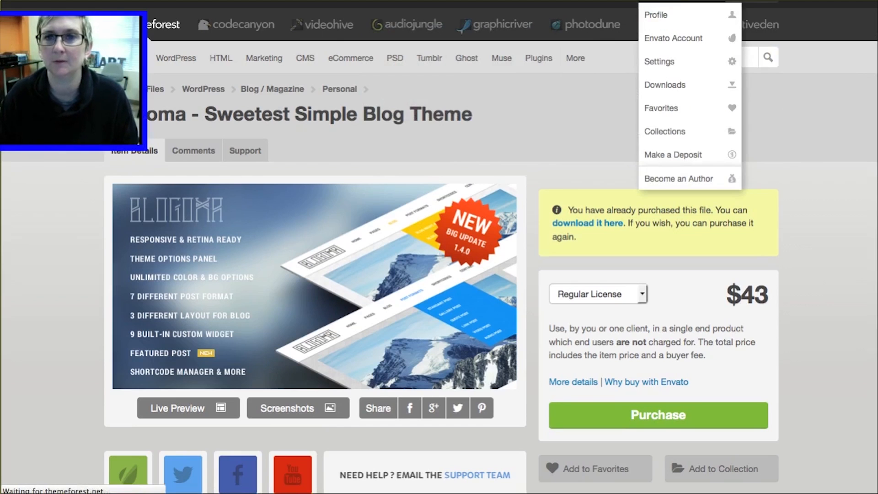
click(656, 14)
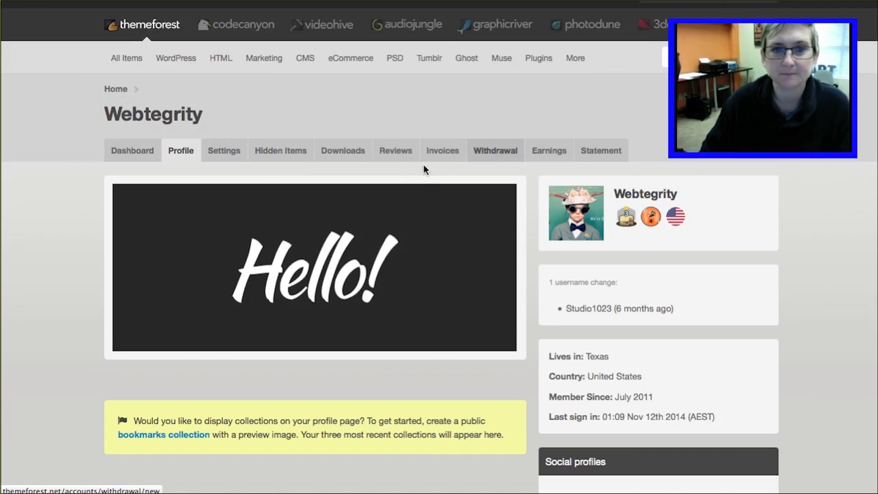
click(342, 150)
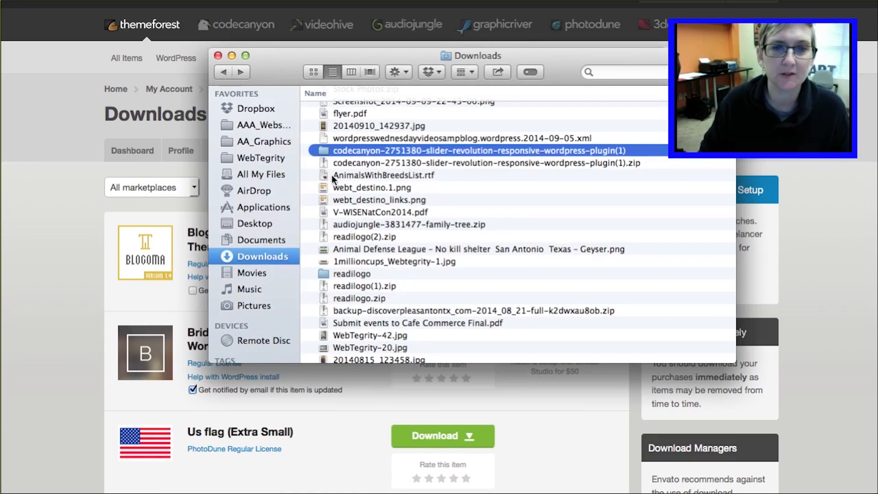
Step: Open index.html from the extracted Slider Revolution folder's documentation subfolder
click(485, 162)
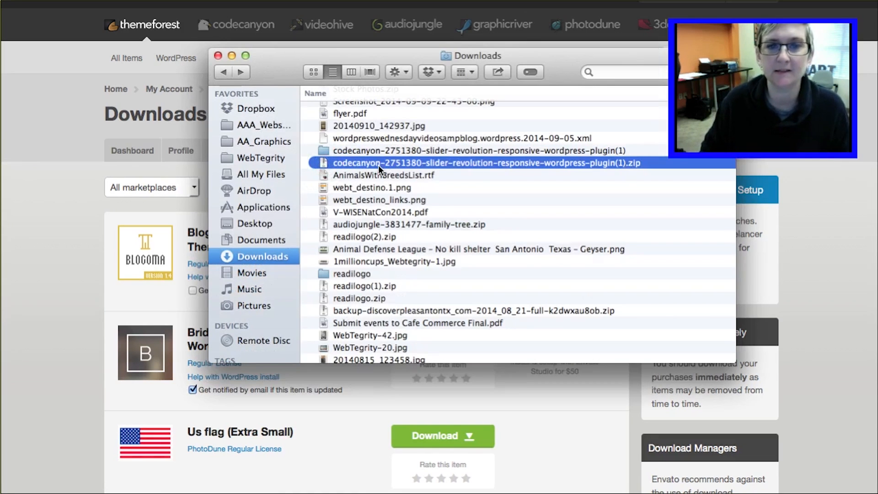
click(484, 150)
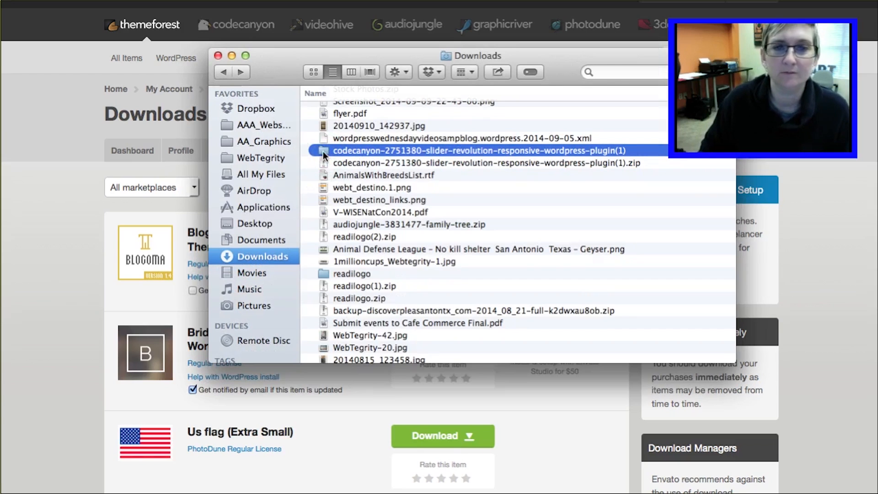
double_click(479, 150)
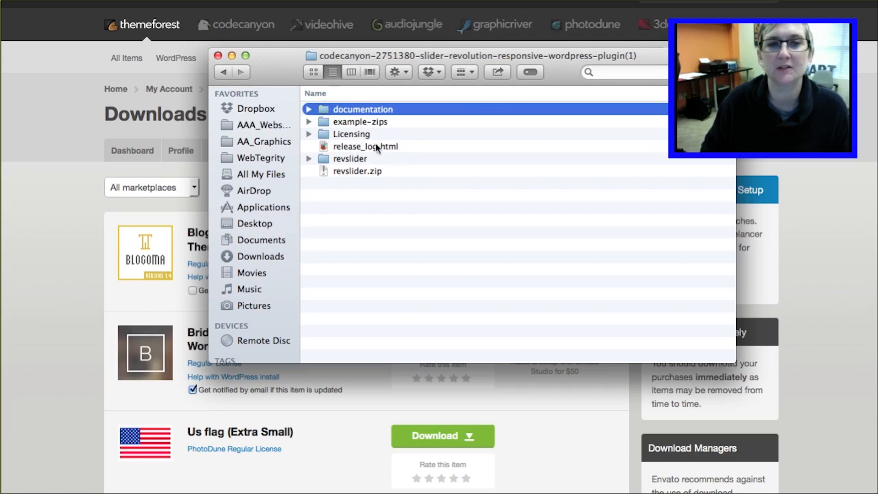
click(364, 146)
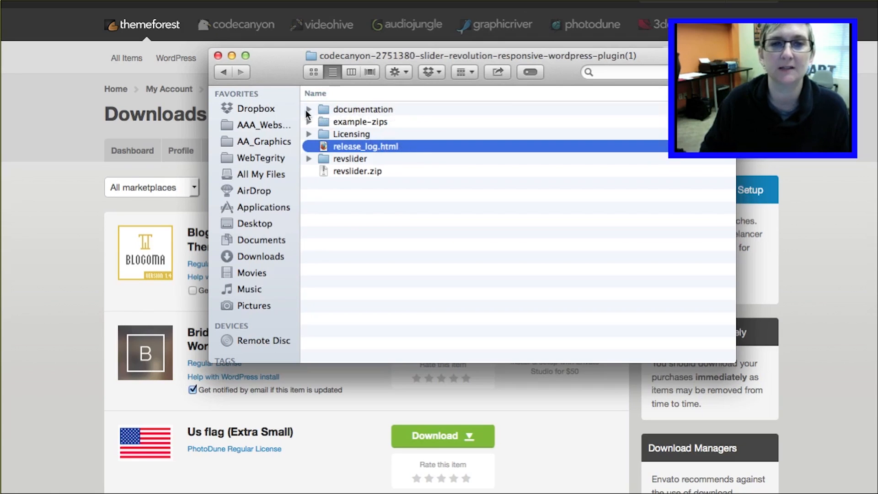
click(309, 109)
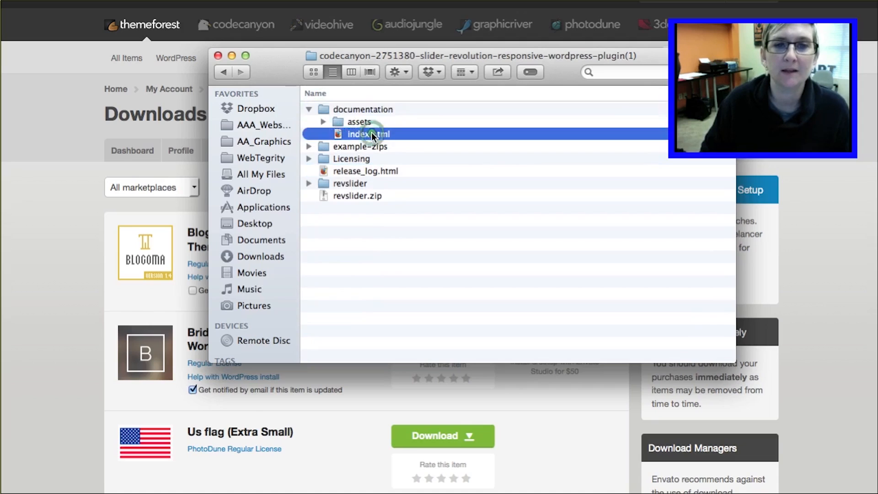
double_click(368, 134)
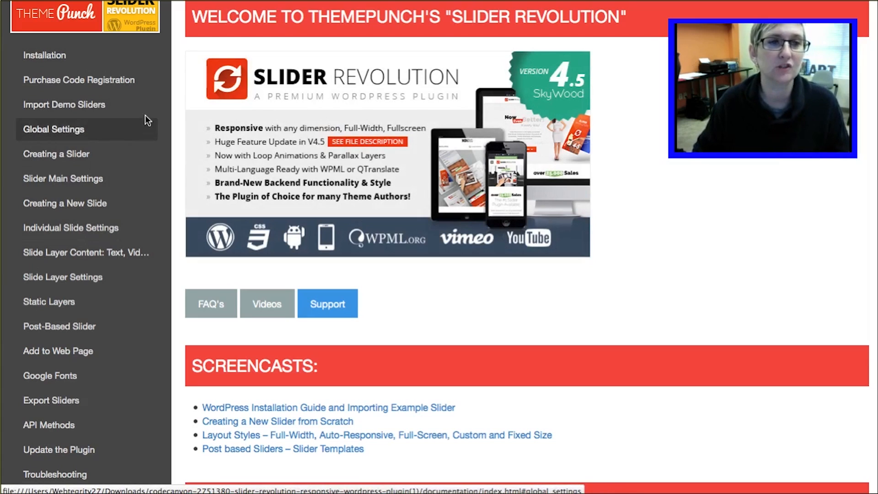
Step: Scroll the Slider Revolution docs to the Install Now and Activate Plugin steps
click(44, 55)
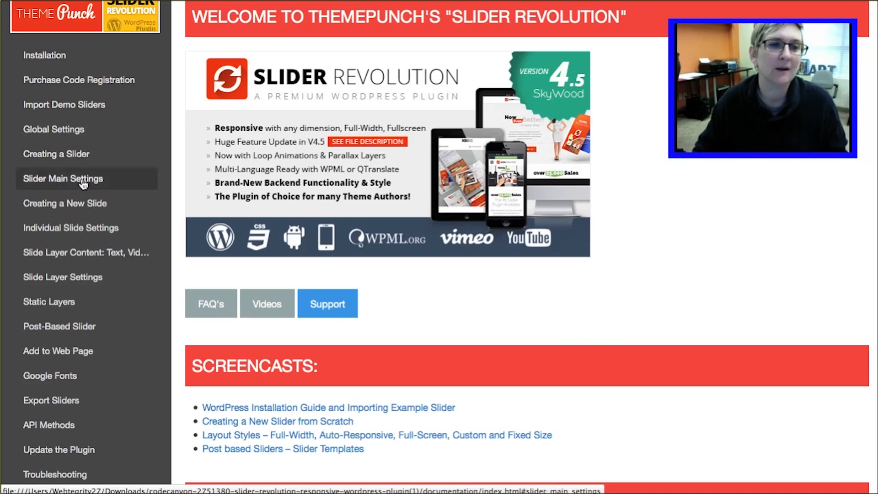
click(58, 350)
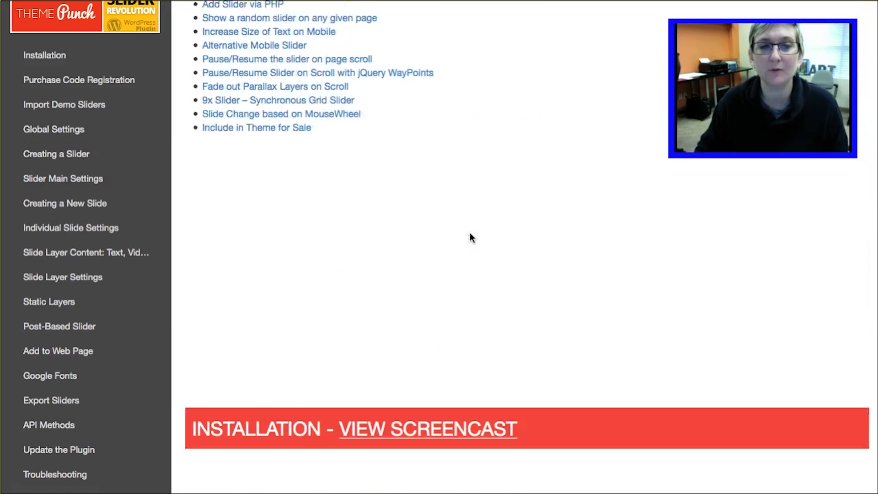
scroll(down, 3)
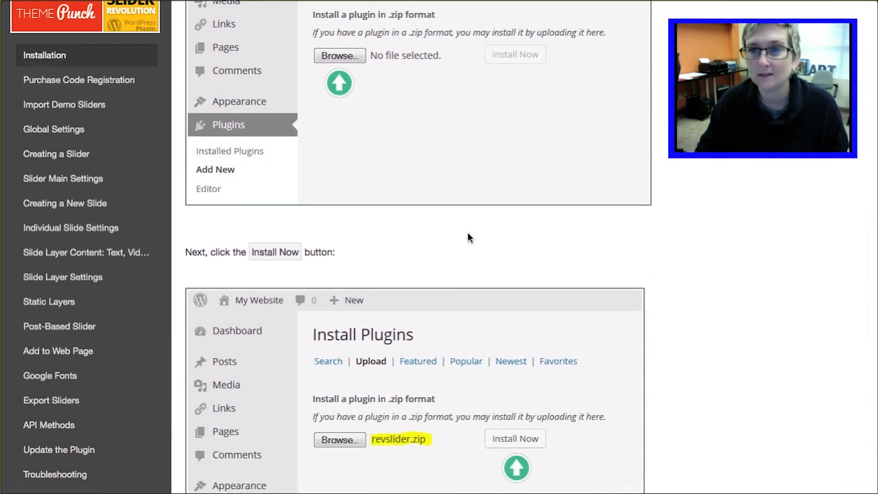
scroll(down, 3)
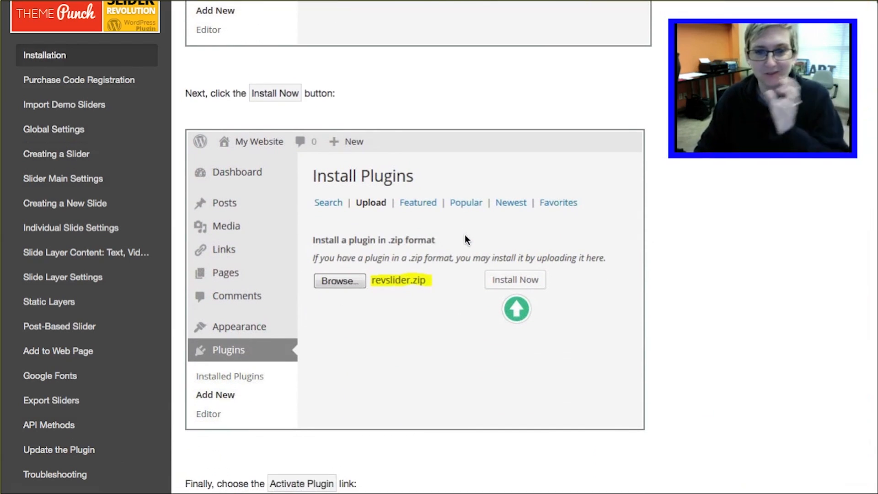
click(514, 280)
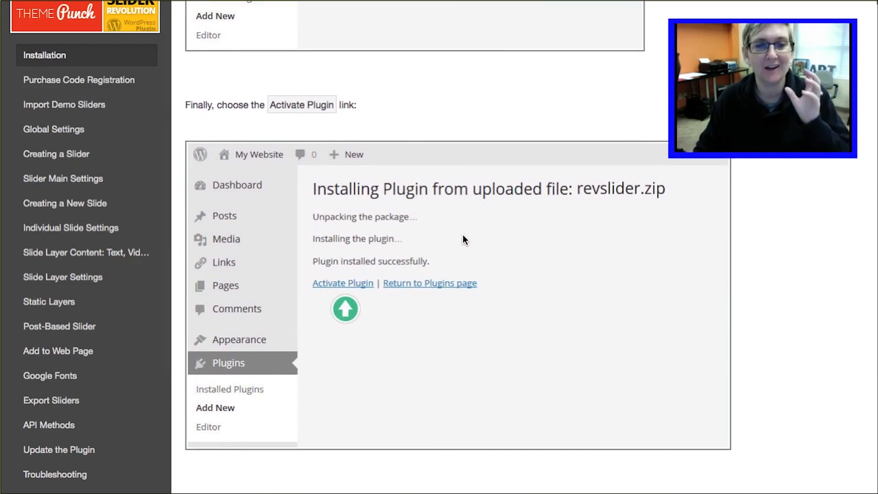
scroll(down, 3)
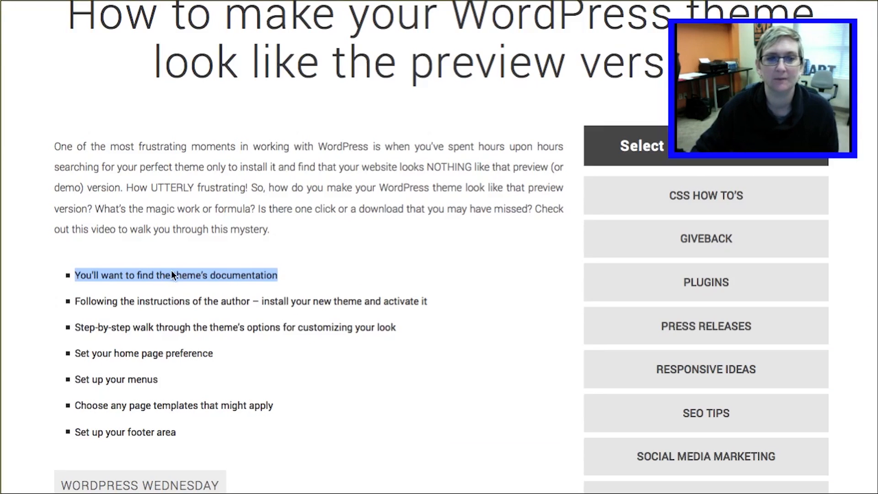
mouse_move(290, 282)
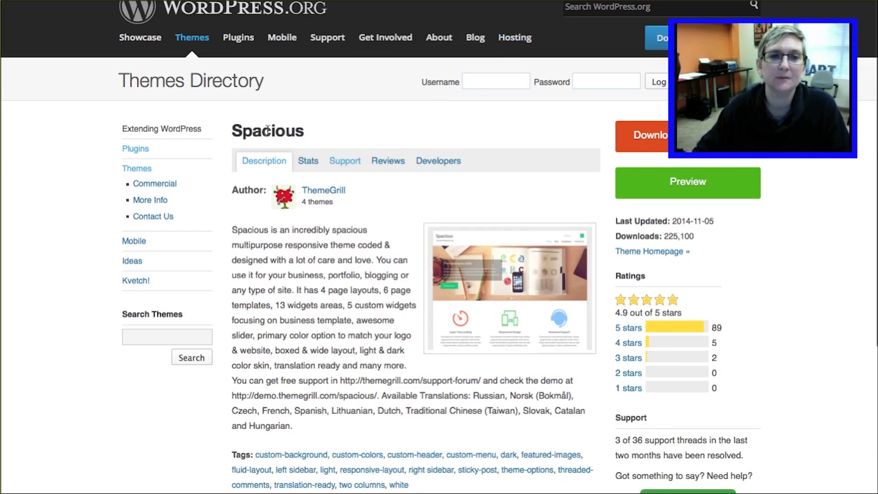
mouse_move(345, 162)
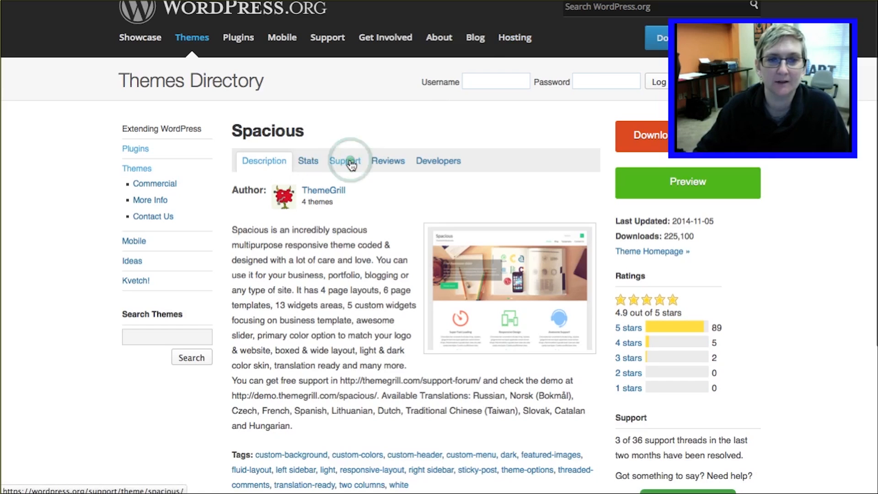
Step: Browse the forum topics under the Spacious theme's Support tab
click(344, 160)
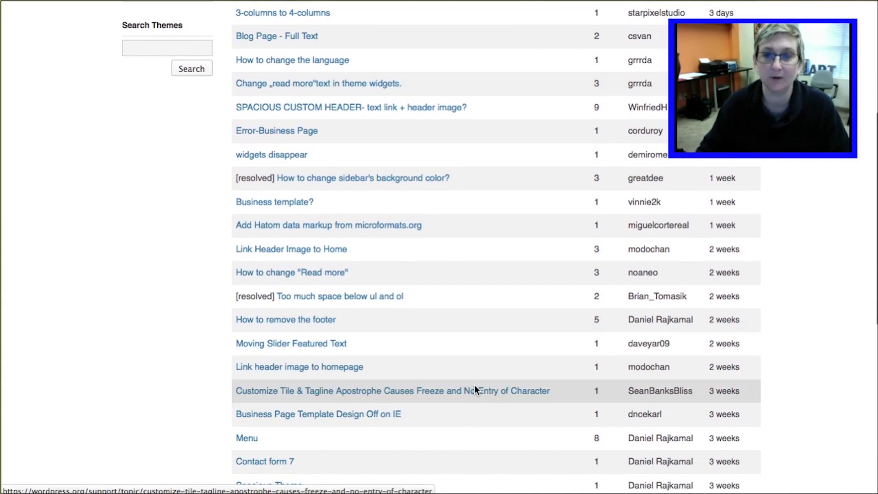
scroll(down, 3)
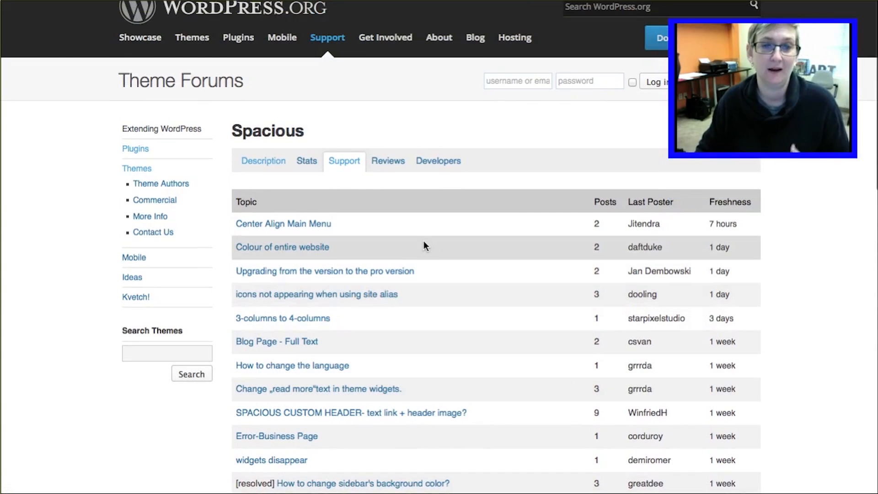
mouse_move(406, 247)
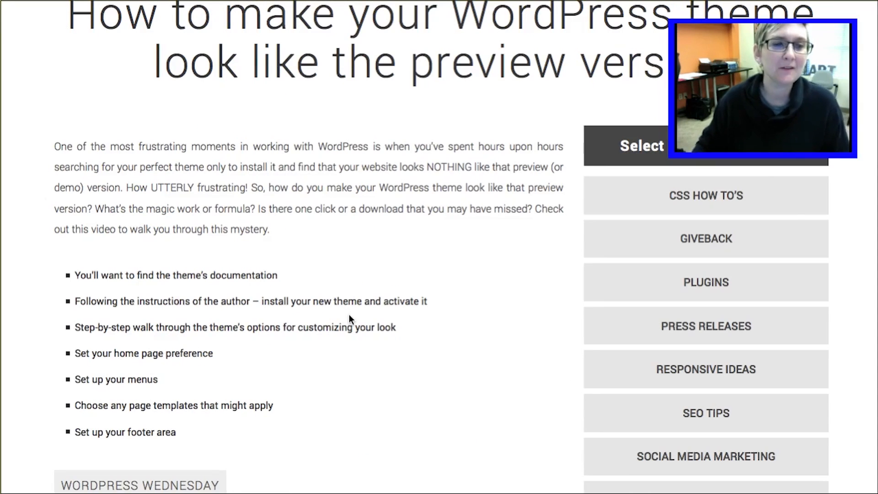
drag(112, 301, 363, 300)
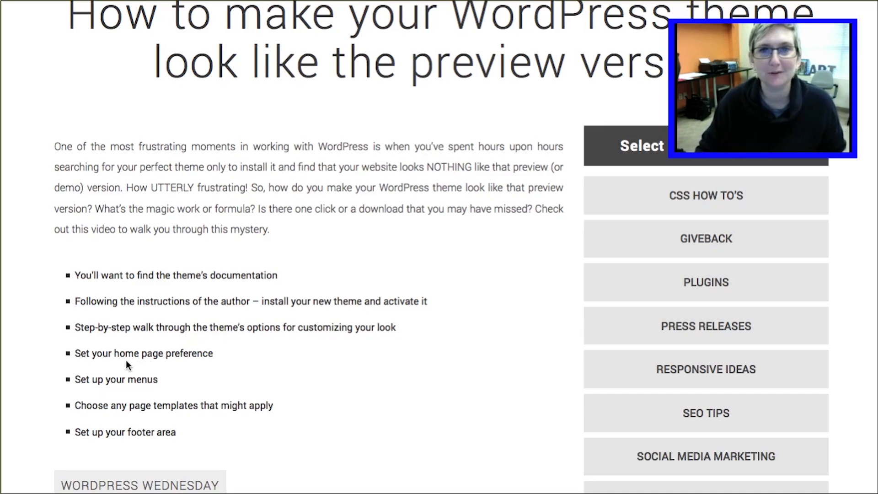
mouse_move(110, 360)
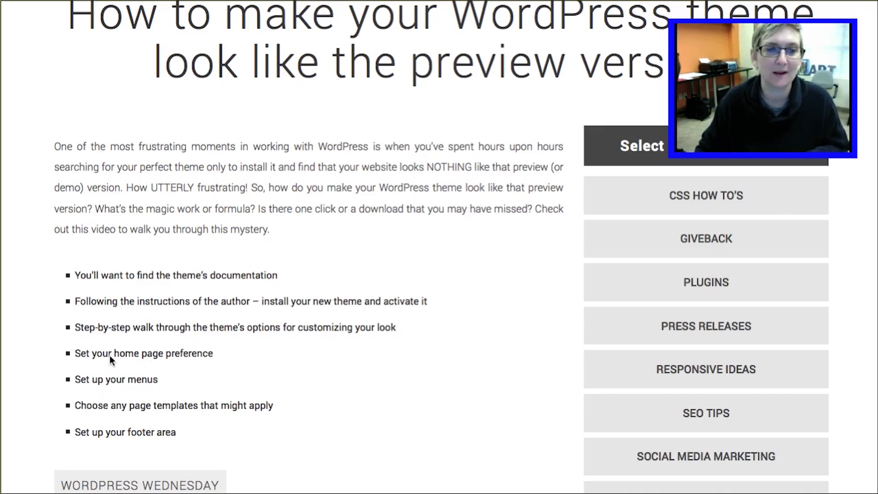
drag(75, 353, 212, 353)
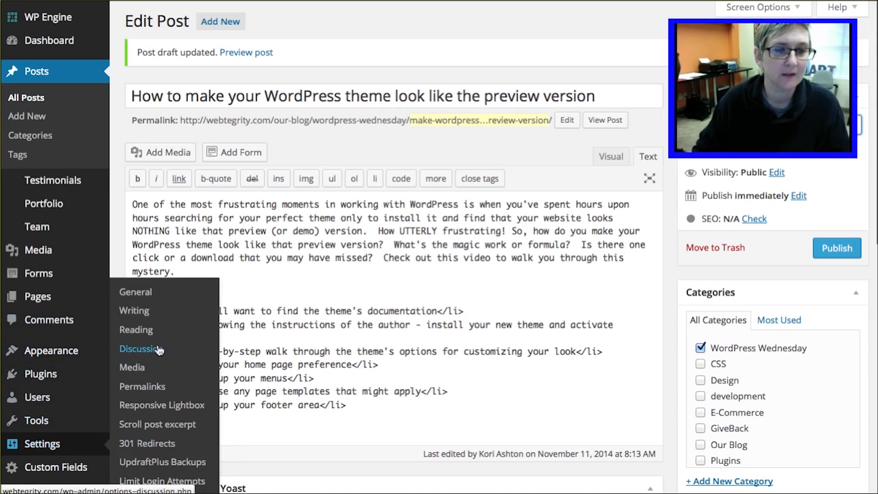
click(136, 329)
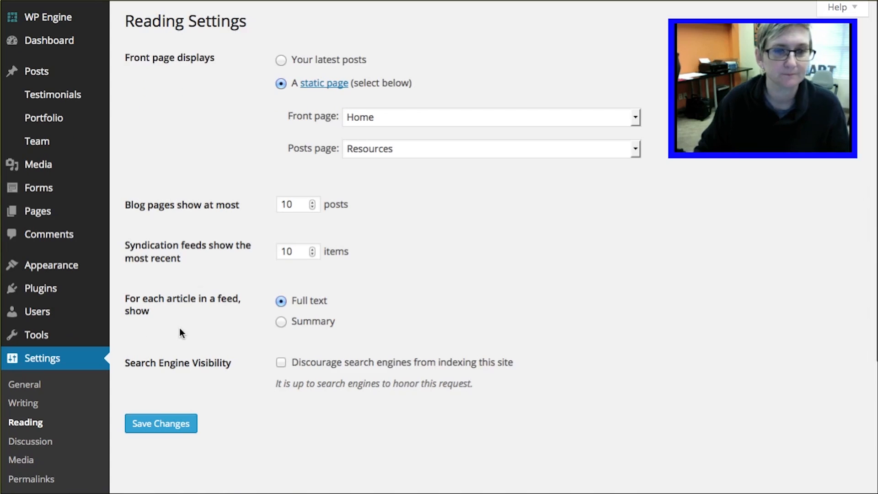
mouse_move(180, 65)
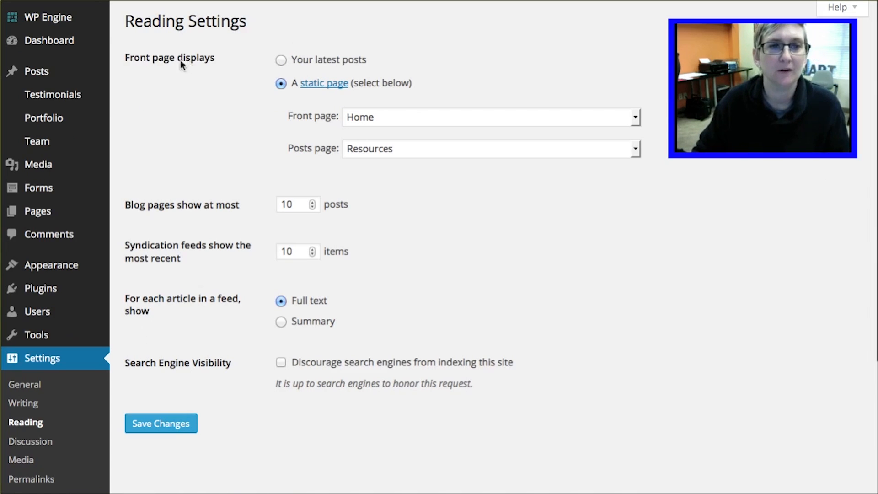
click(281, 60)
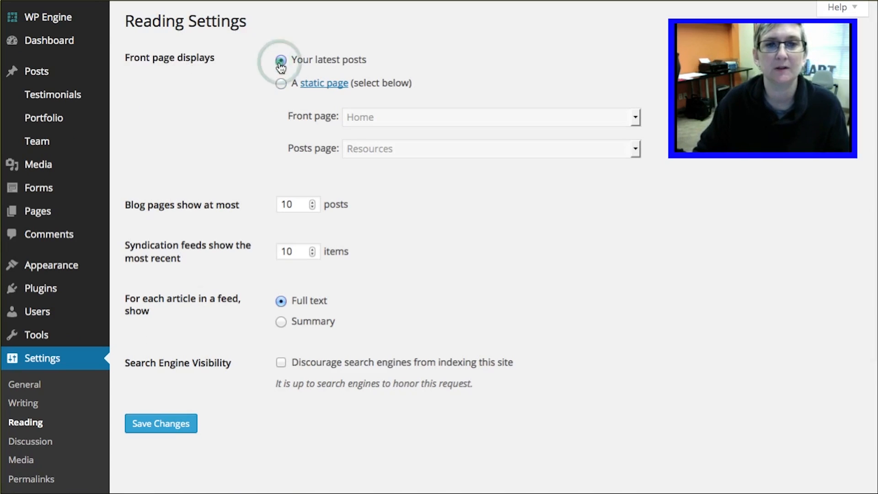
click(280, 83)
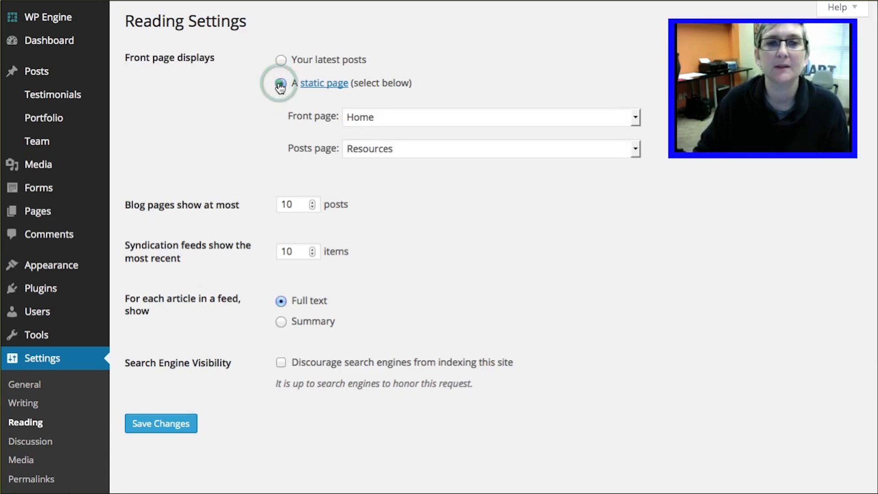
click(280, 83)
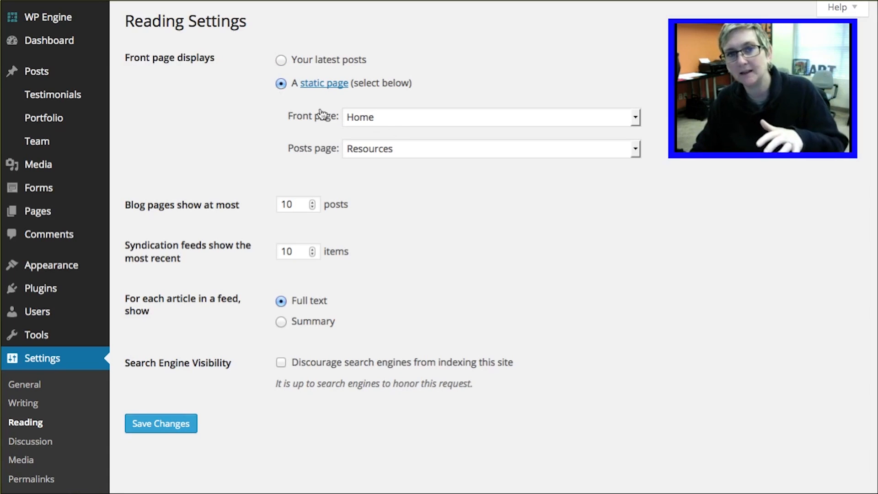
mouse_move(397, 125)
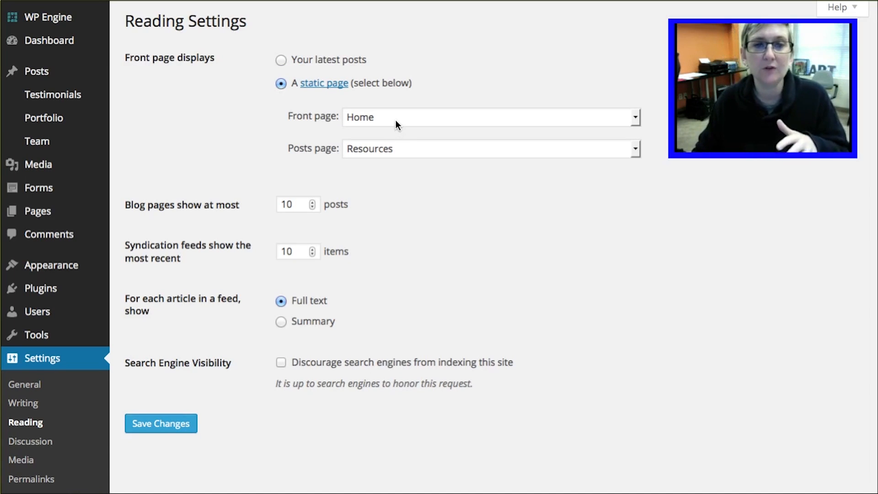
click(490, 117)
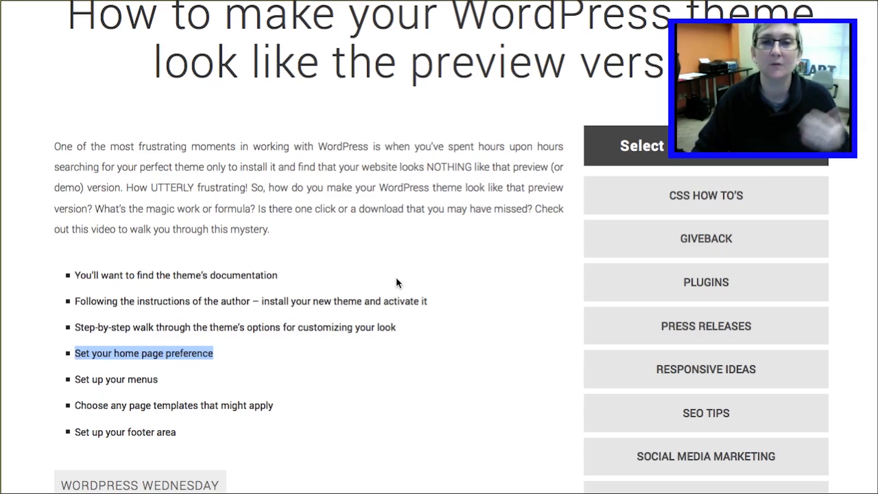
Step: Scroll down through the Webtegrity tutorial blog post
scroll(down, 3)
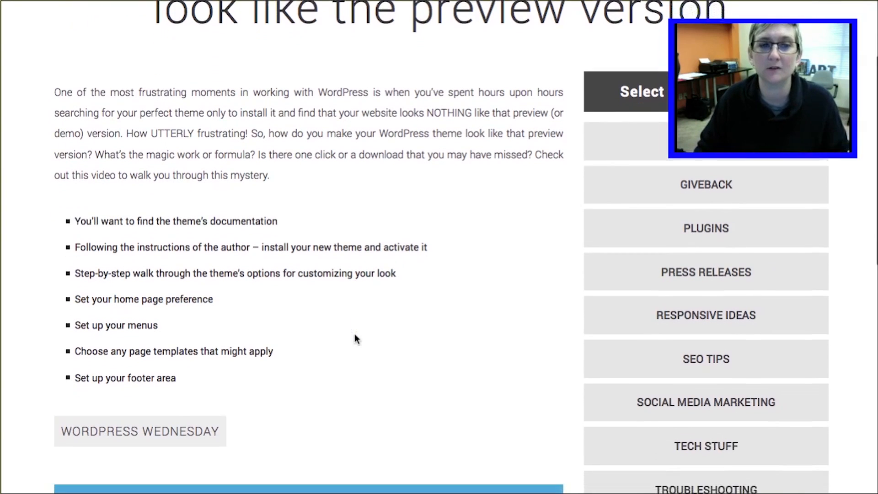
scroll(down, 3)
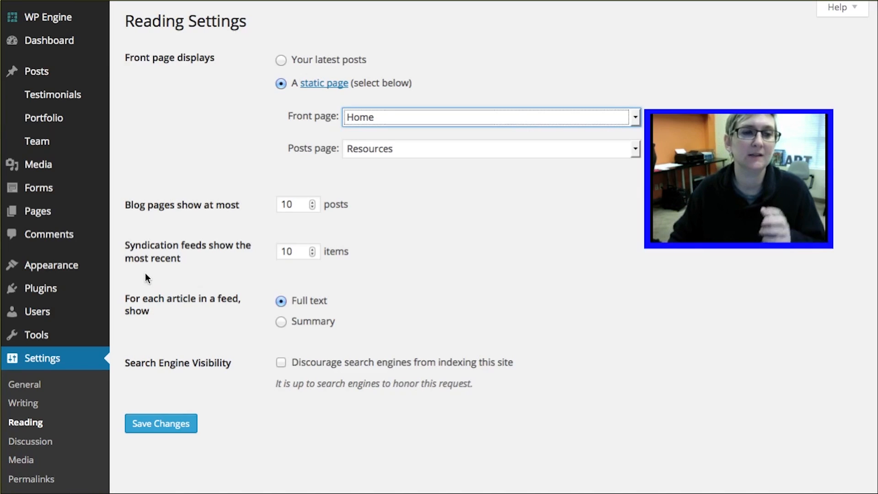
mouse_move(51, 265)
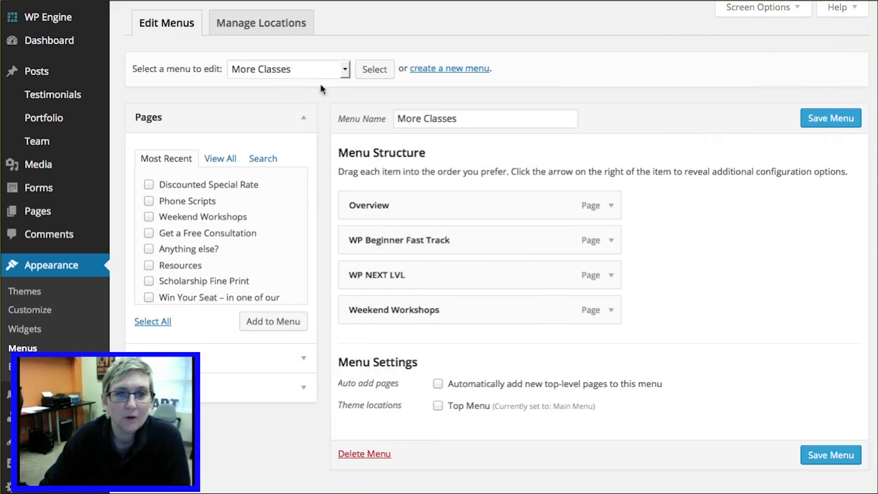
Step: Choose Main Menu (Top Menu) from Select a menu and load it for editing
click(287, 68)
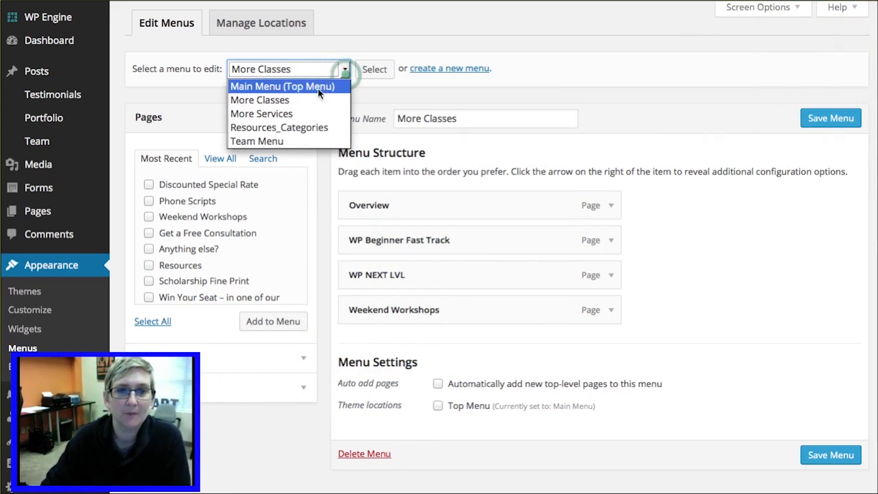
click(282, 86)
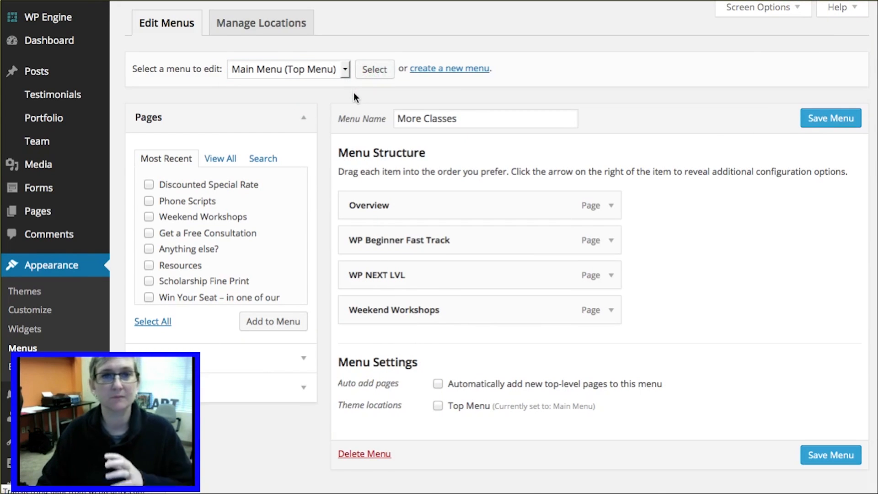
click(374, 69)
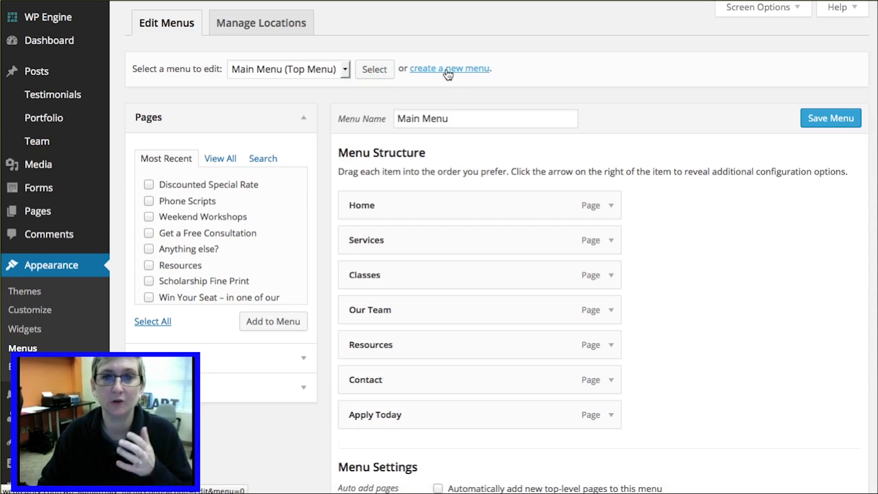
click(484, 118)
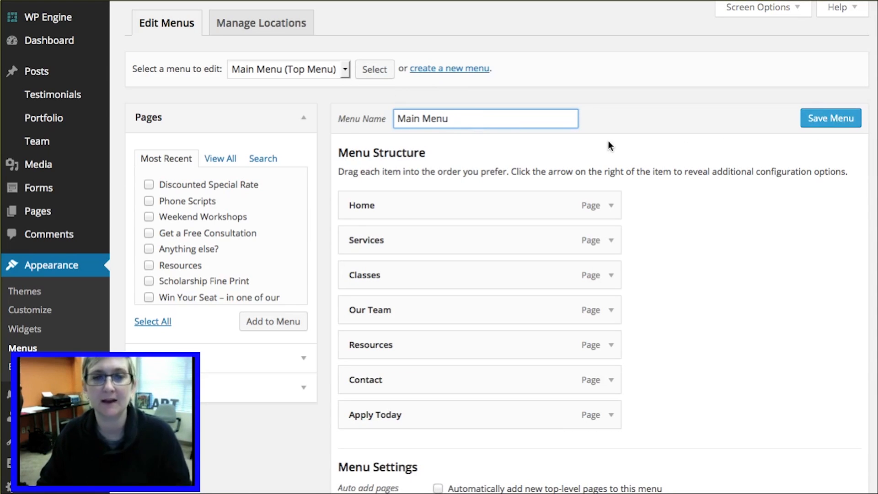
scroll(down, 3)
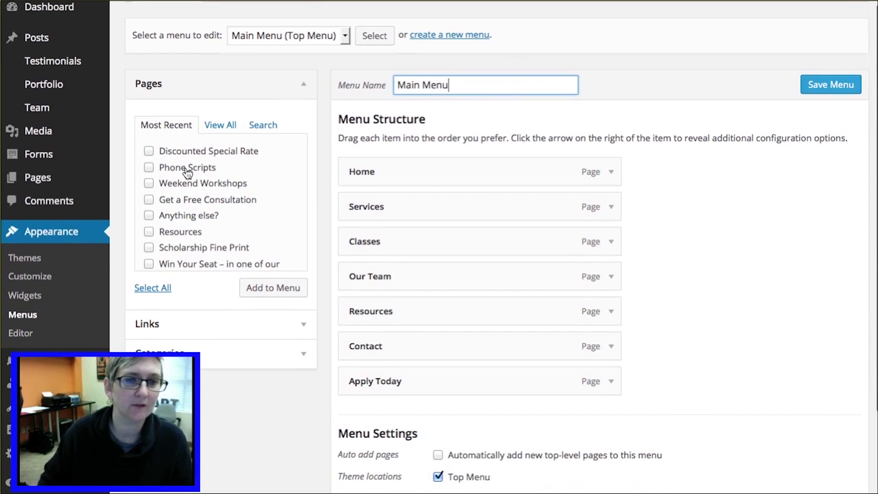
mouse_move(148, 175)
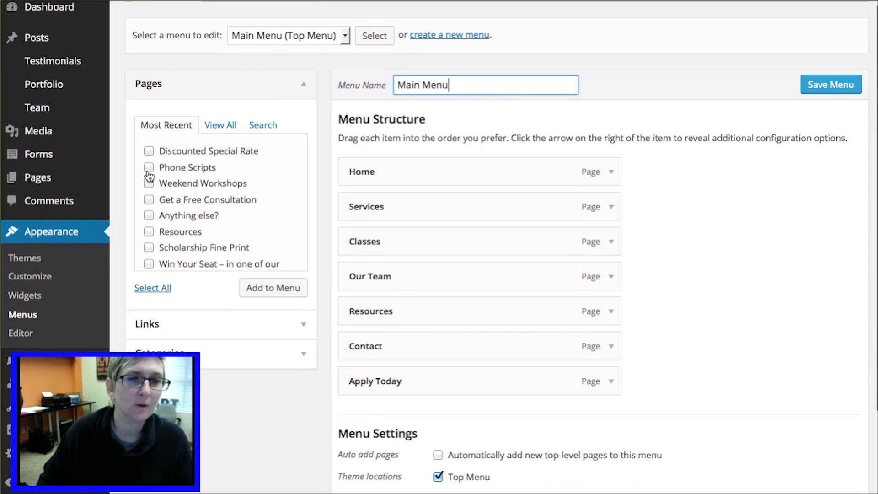
mouse_move(273, 287)
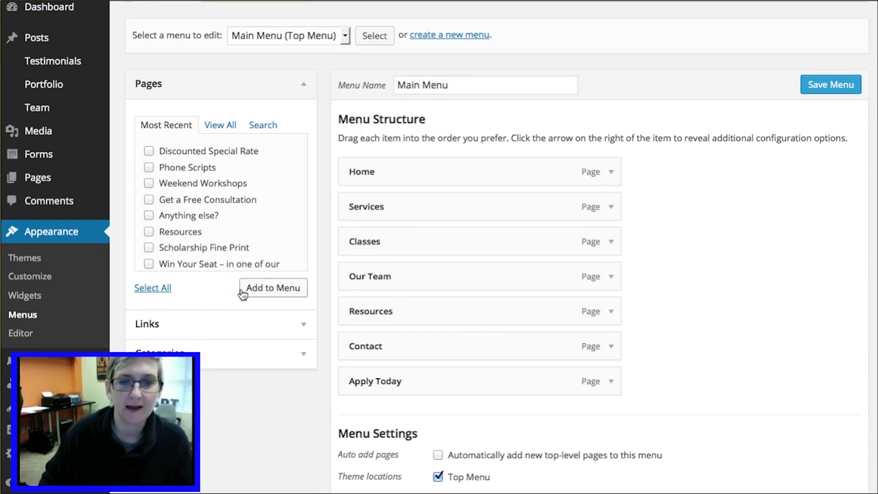
mouse_move(422, 438)
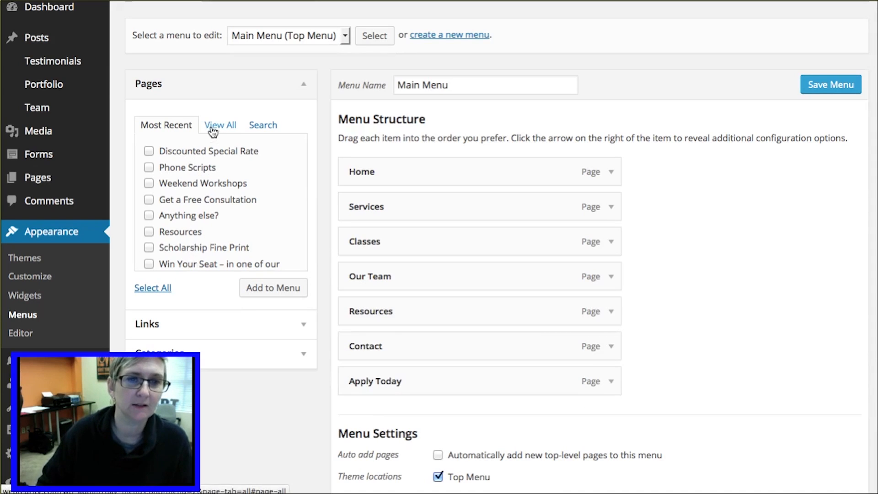
click(220, 124)
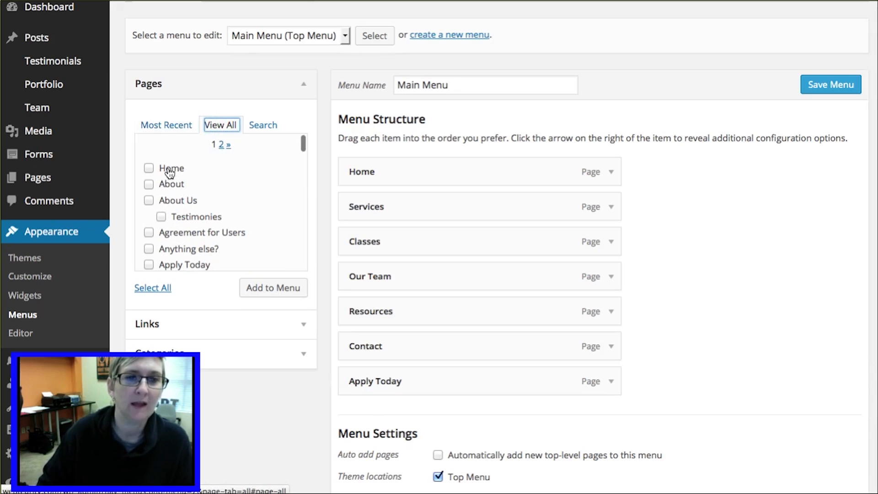
scroll(down, 3)
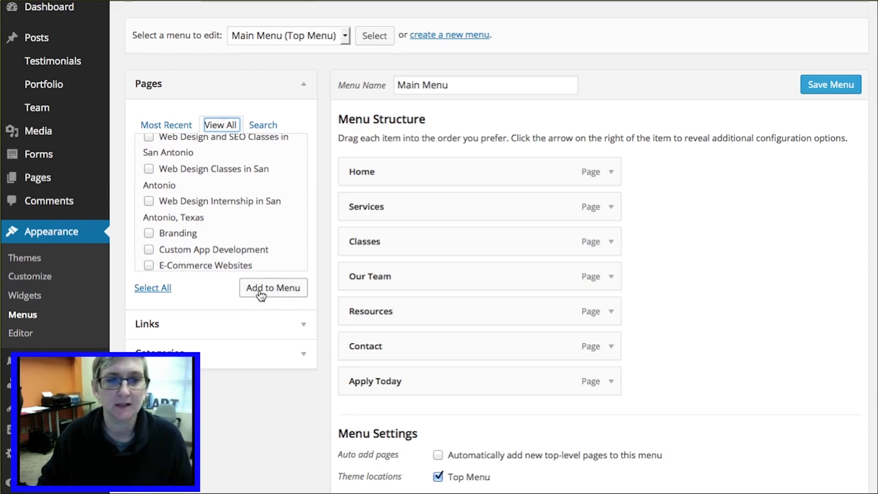
mouse_move(420, 407)
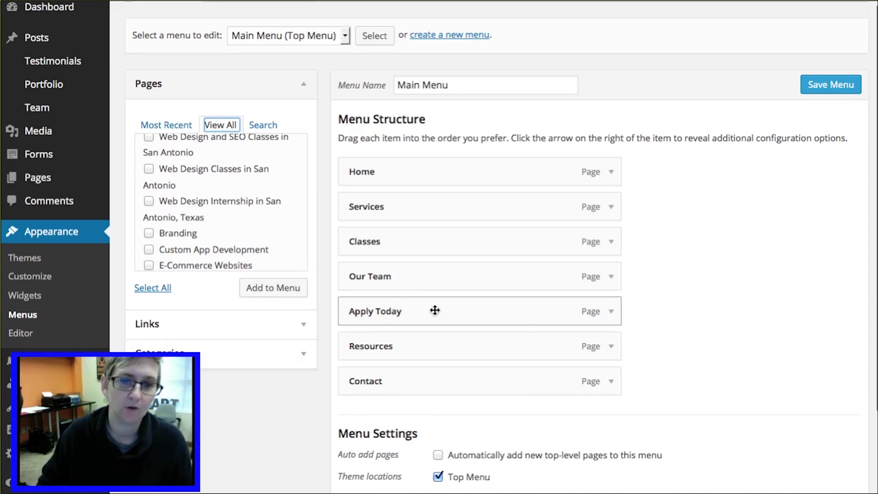
drag(434, 310, 448, 385)
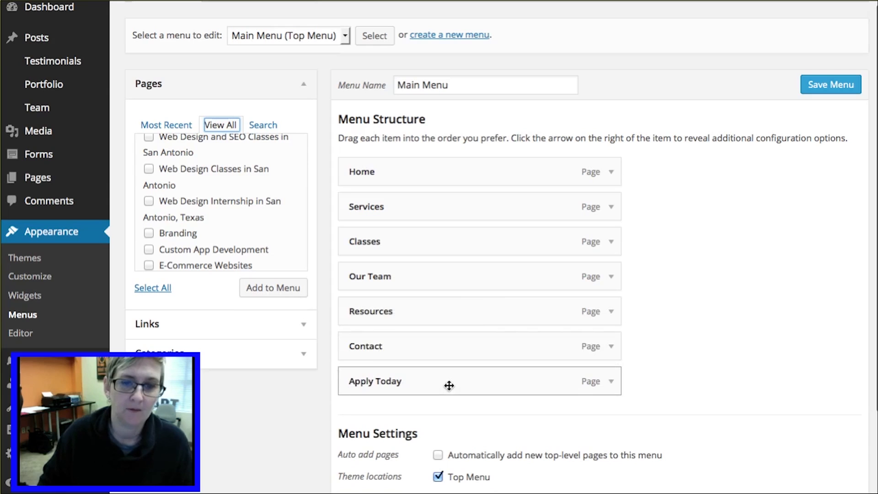
mouse_move(402, 381)
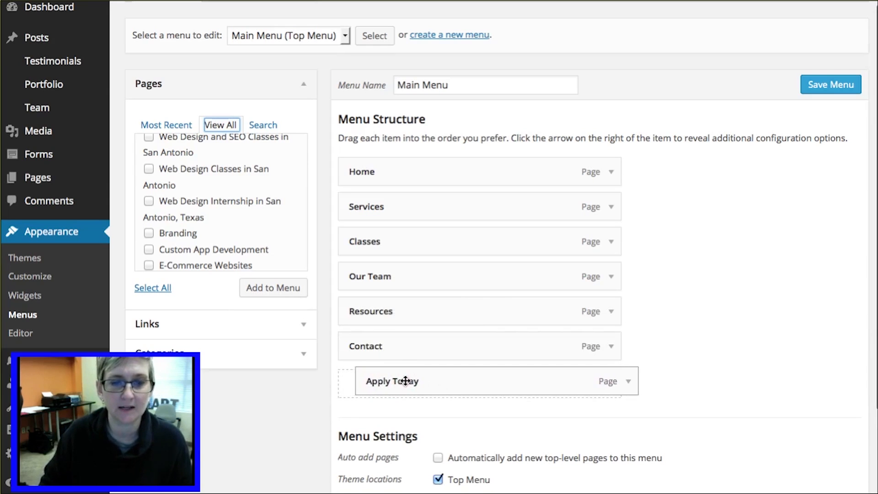
drag(403, 381, 442, 380)
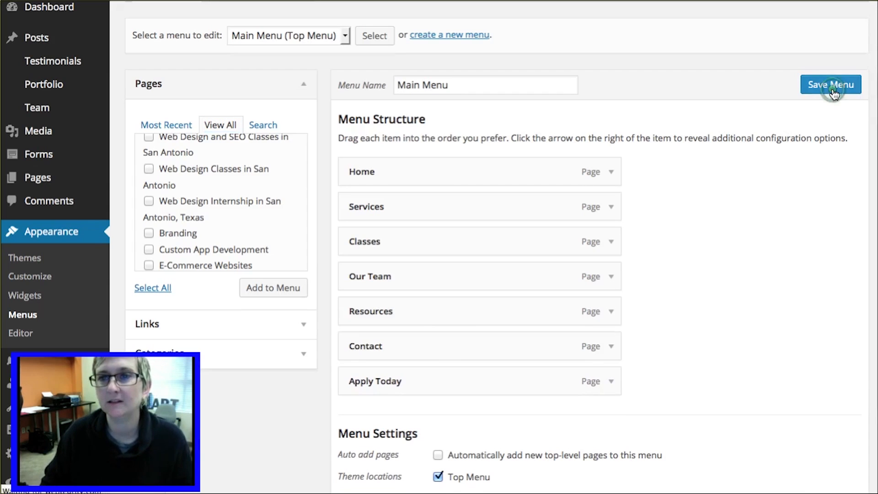
Step: Save Main Menu and check Top Menu is ticked under Theme locations
click(830, 85)
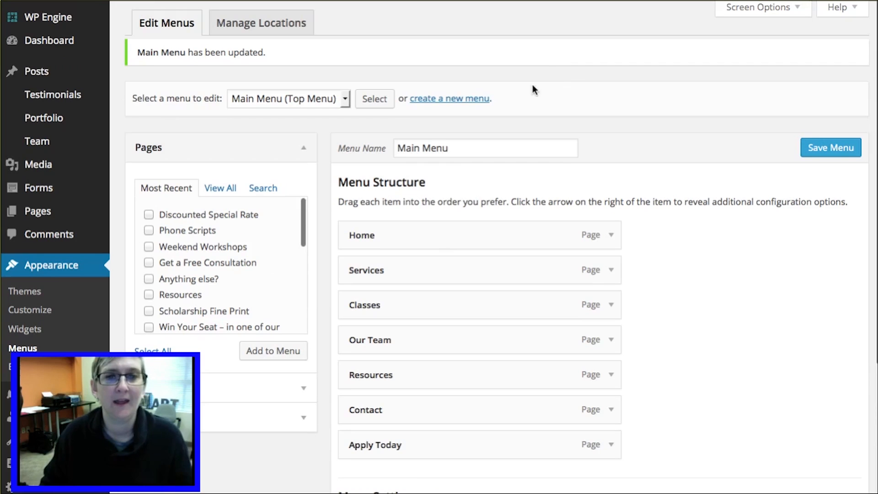
scroll(down, 3)
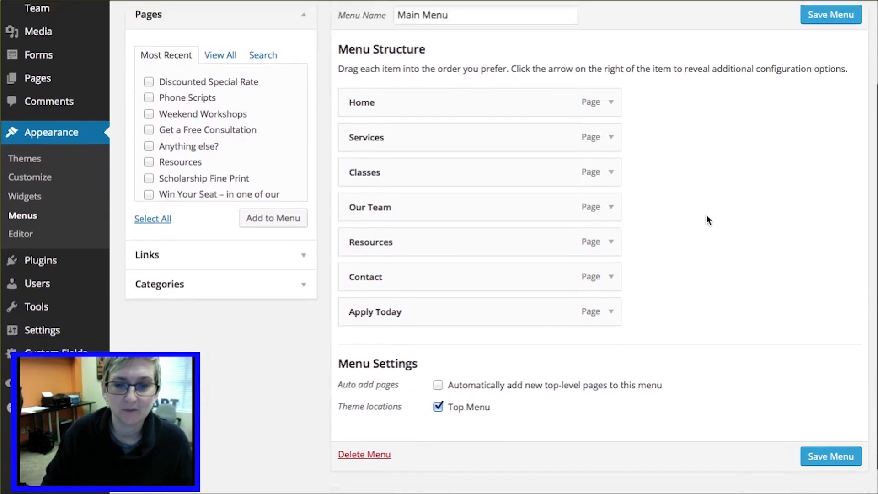
scroll(down, 3)
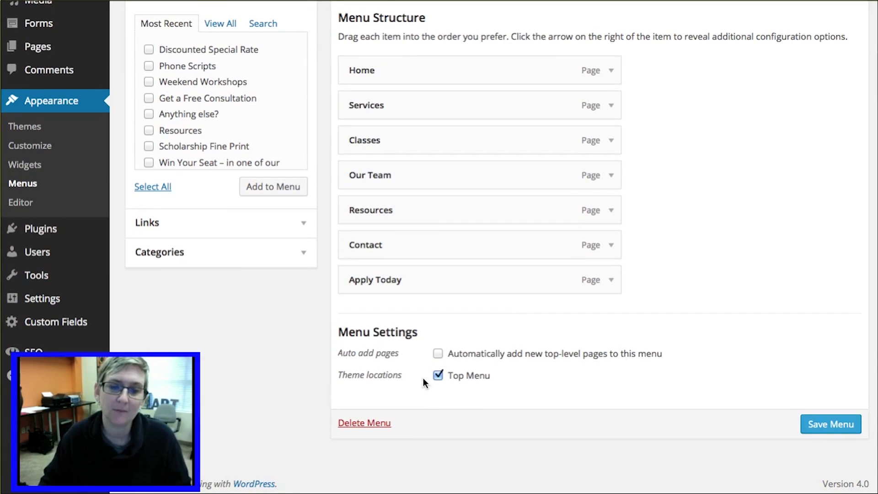
mouse_move(501, 372)
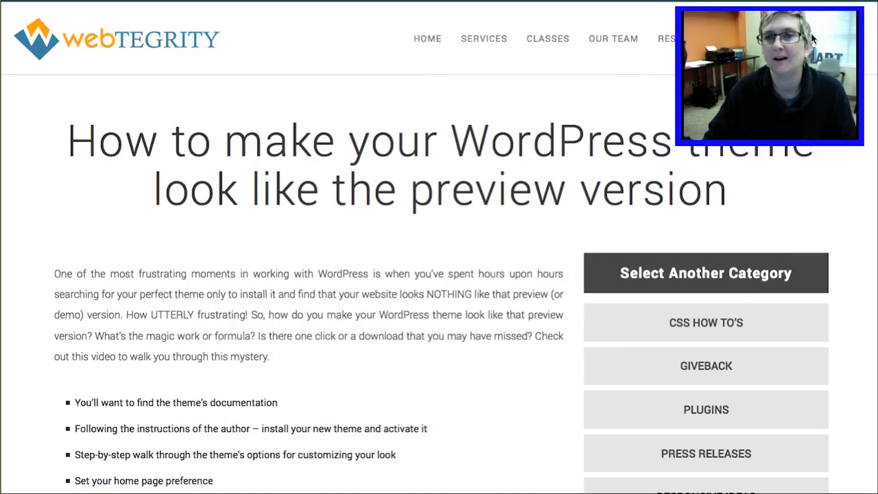
Step: Scroll the tutorial article down to its 'Set up your menus' point
scroll(down, 3)
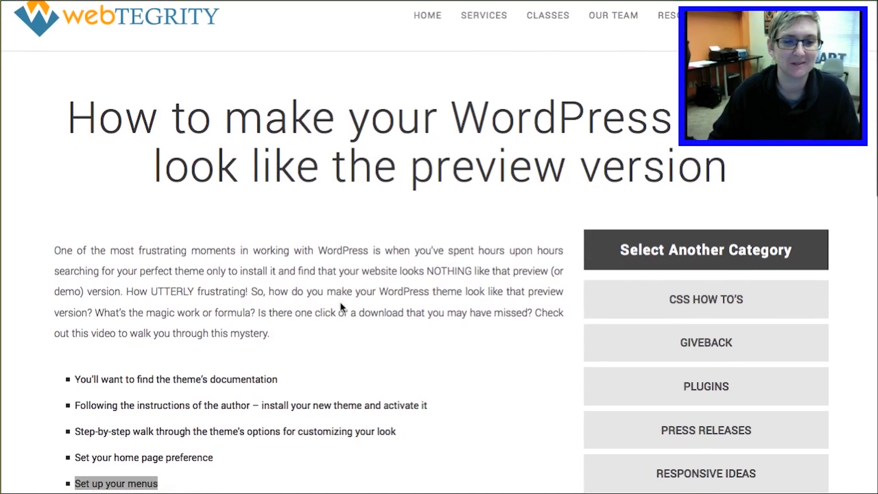
scroll(down, 3)
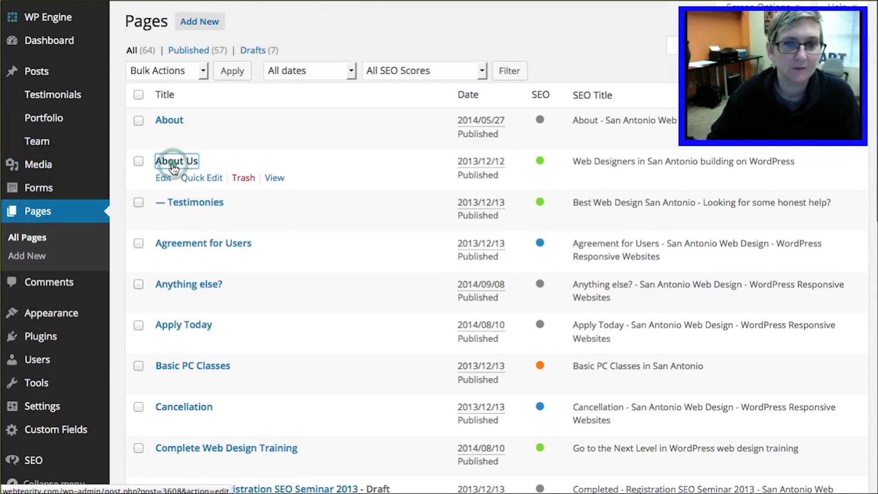
Step: Open About Us and browse the Template dropdown options, keeping Default Template
click(175, 161)
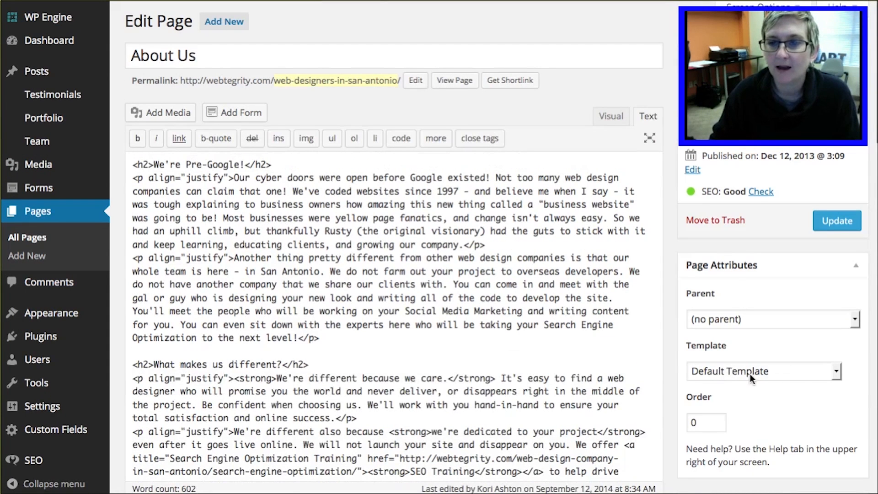
click(763, 370)
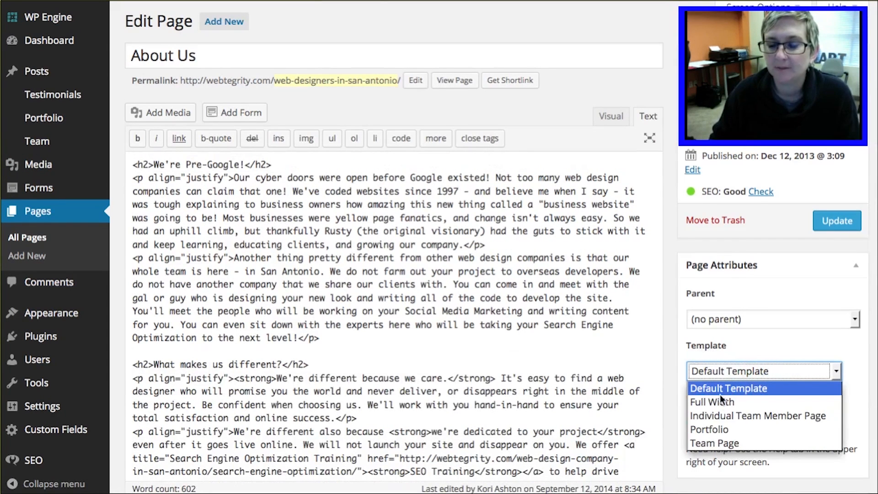
mouse_move(757, 415)
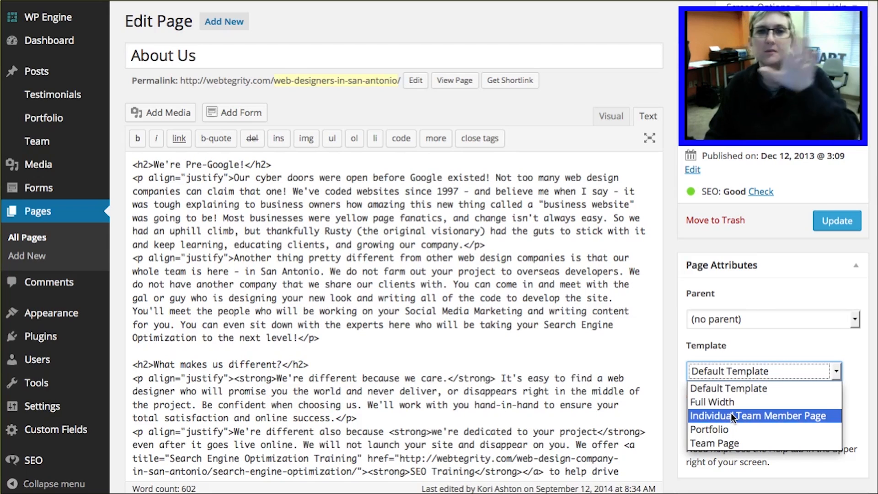
mouse_move(727, 429)
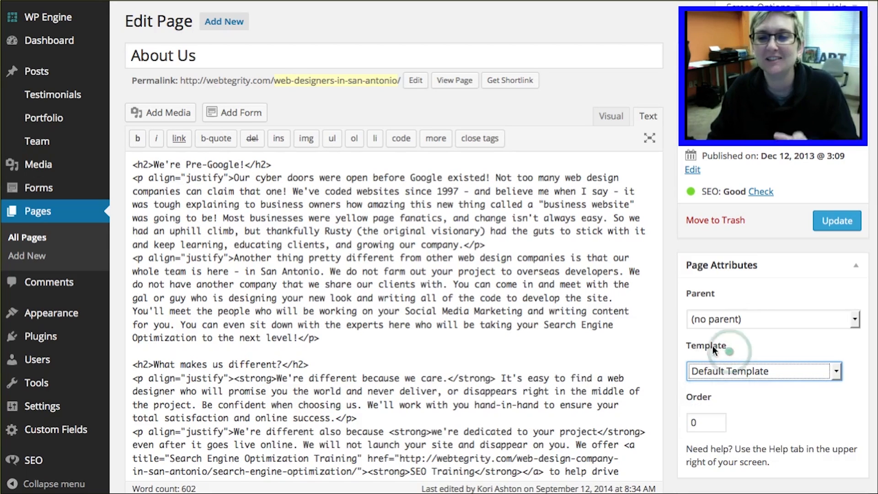
click(763, 371)
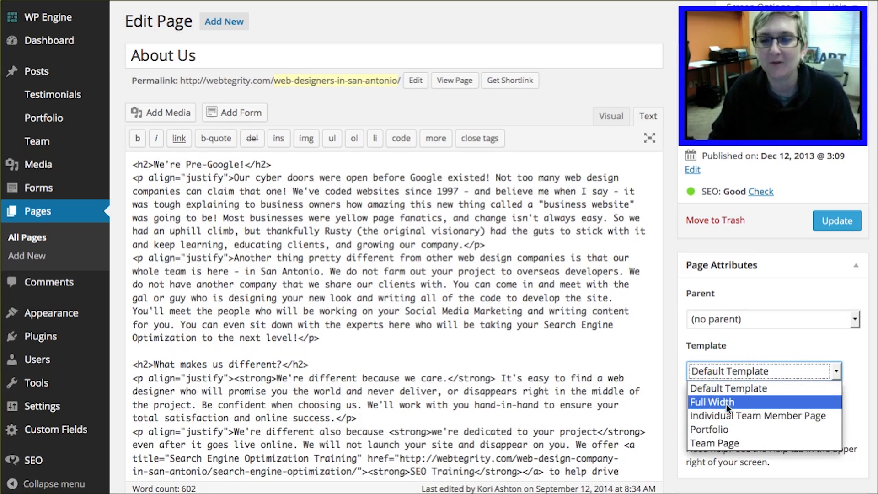
mouse_move(676, 399)
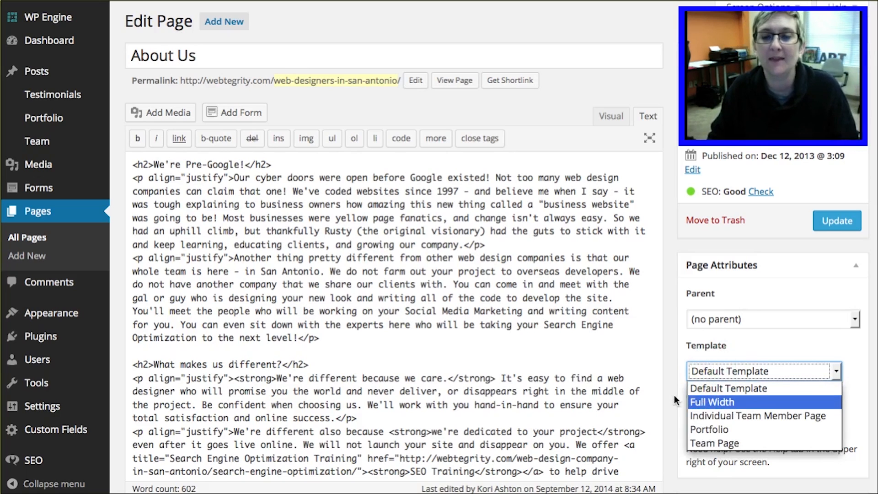
click(728, 388)
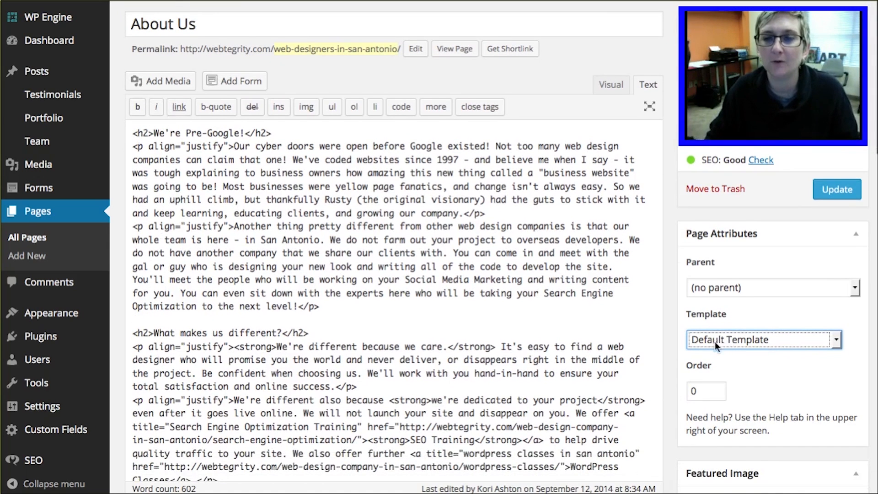
scroll(down, 3)
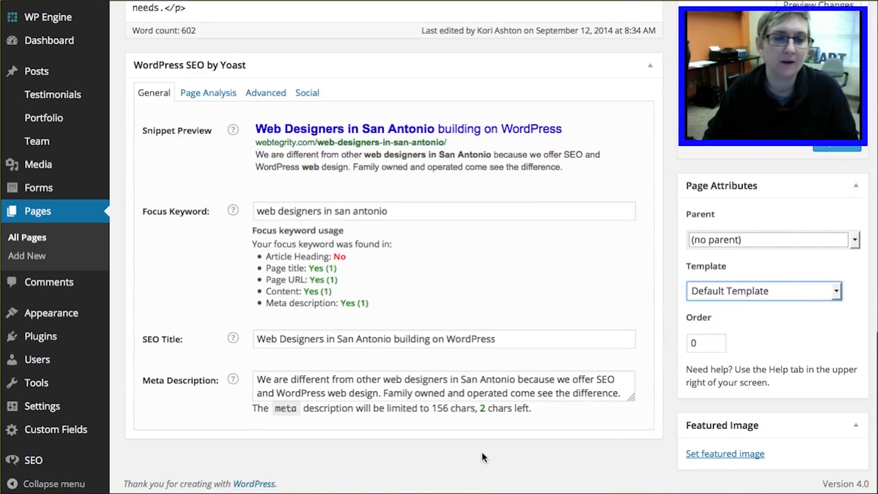
mouse_move(675, 402)
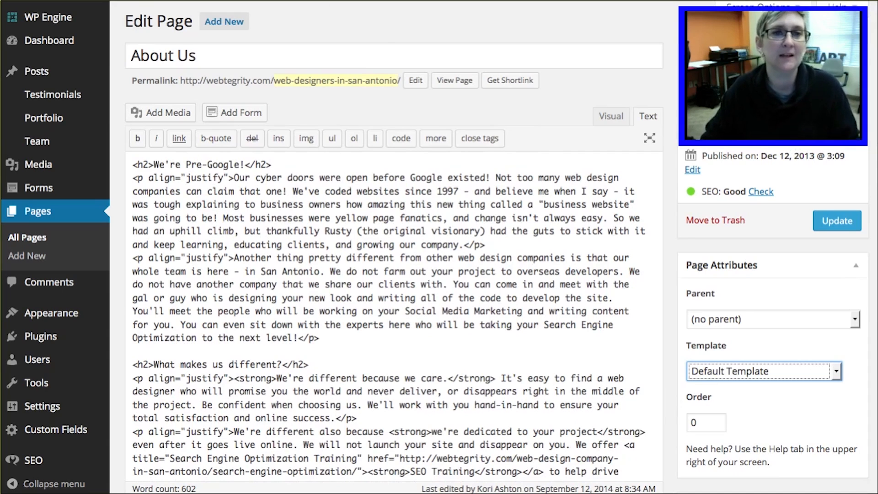
click(762, 370)
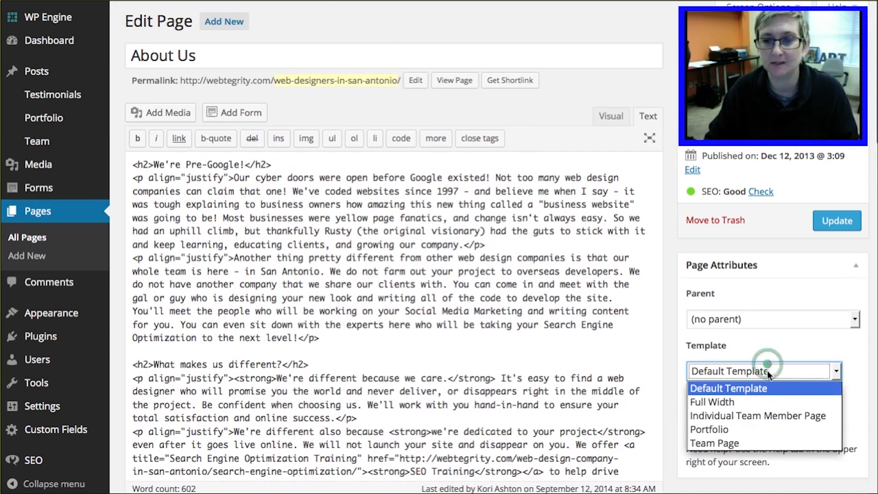
mouse_move(714, 442)
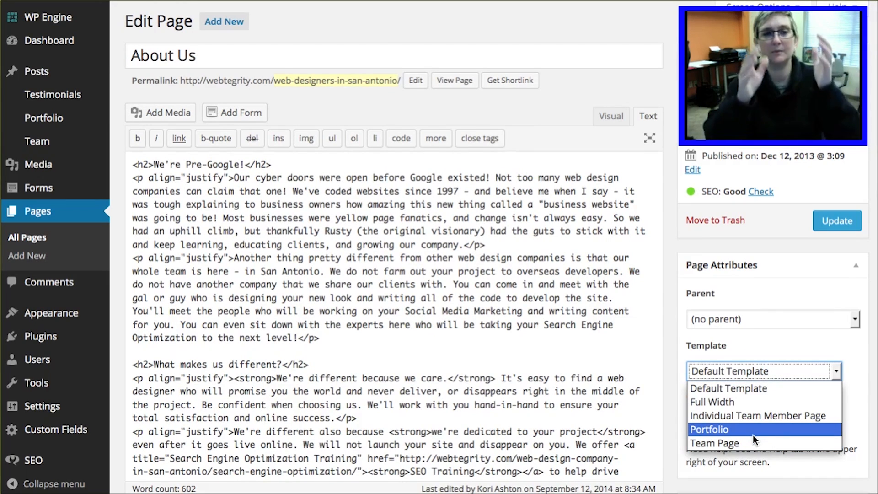
mouse_move(728, 388)
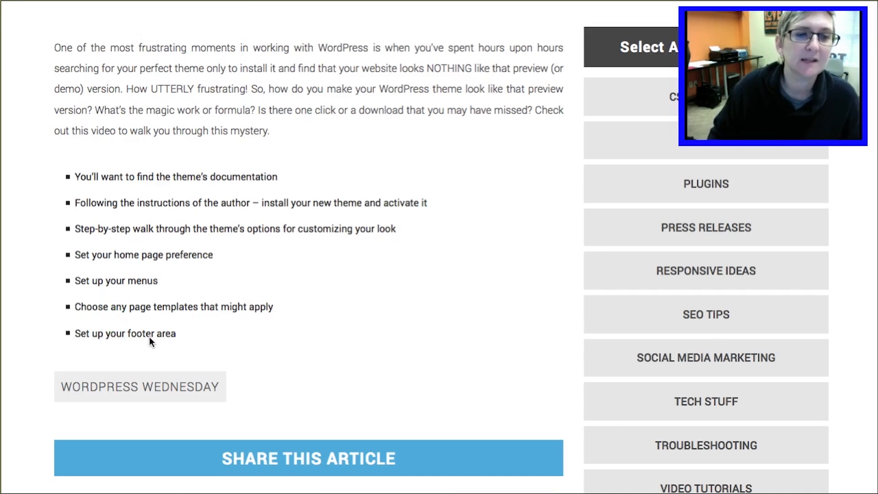
Step: Scroll the tutorial article to the 'Set up your footer area' step
scroll(down, 3)
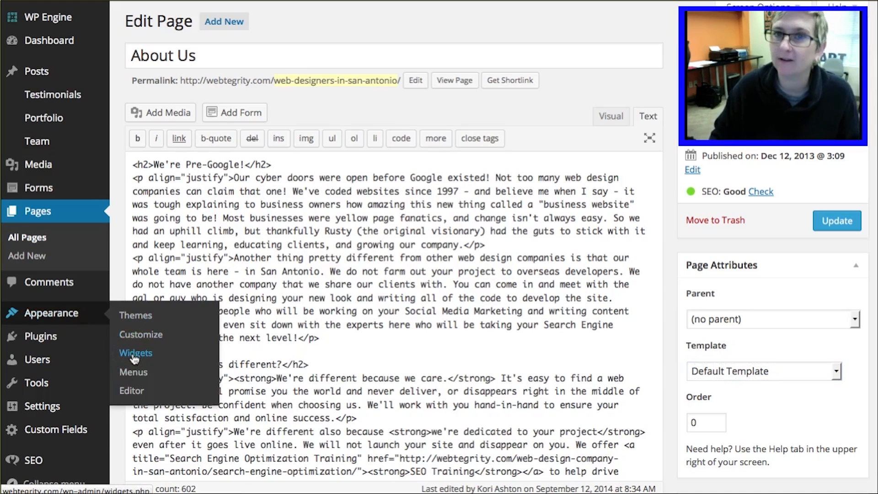
Step: Go to Appearance > Widgets to view the Footer Random Post and Footer Custom Menu areas
click(136, 352)
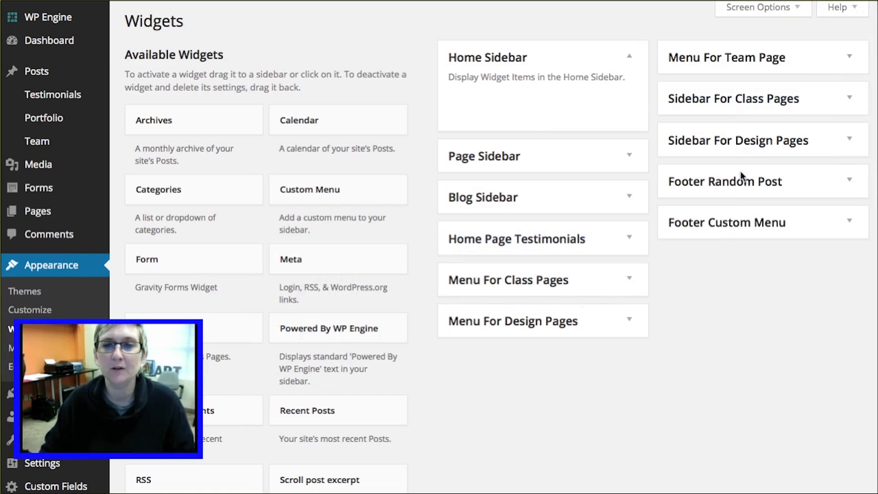
mouse_move(675, 218)
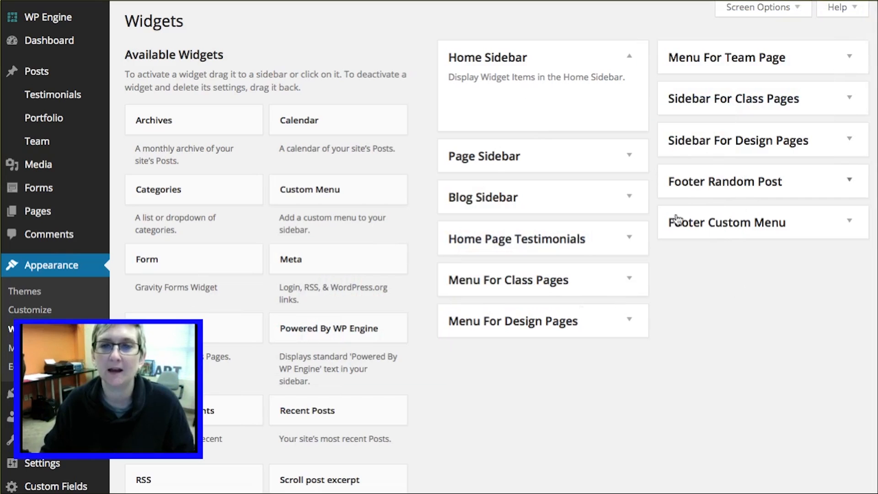
mouse_move(705, 194)
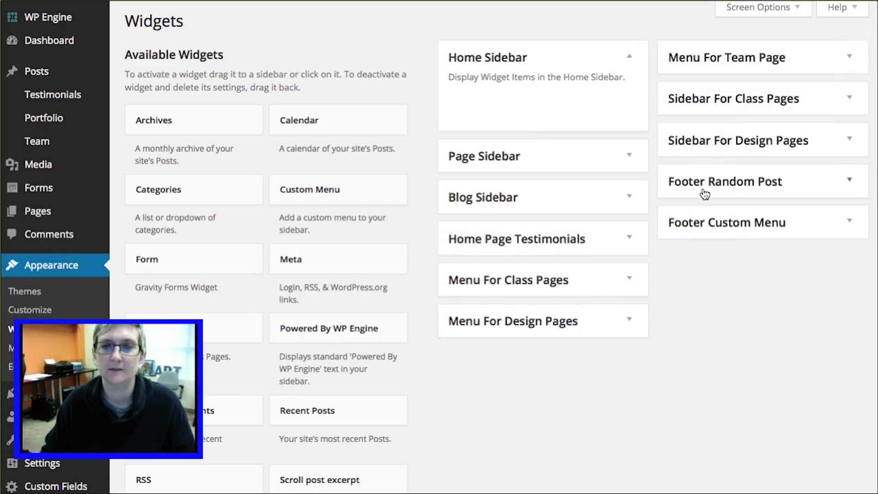
mouse_move(725, 214)
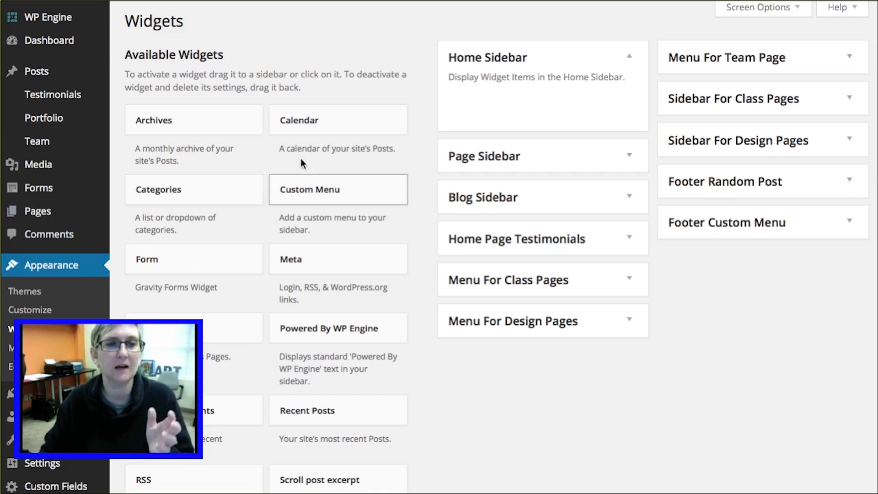
mouse_move(285, 291)
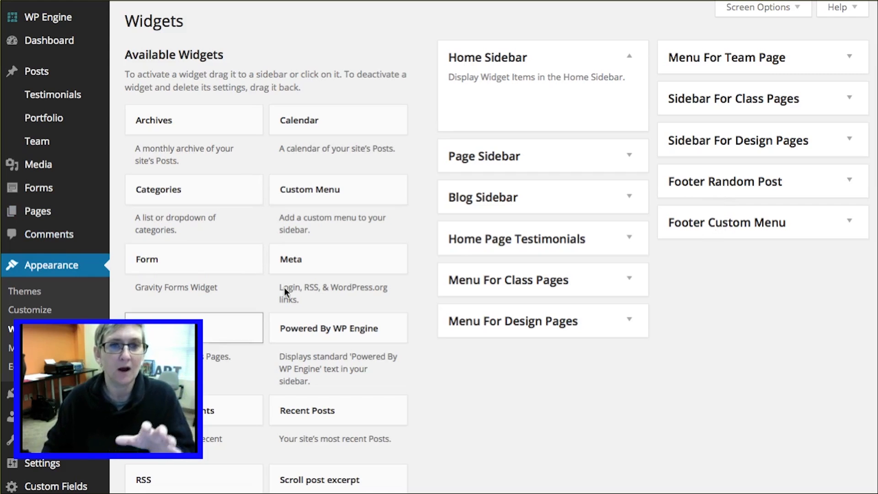